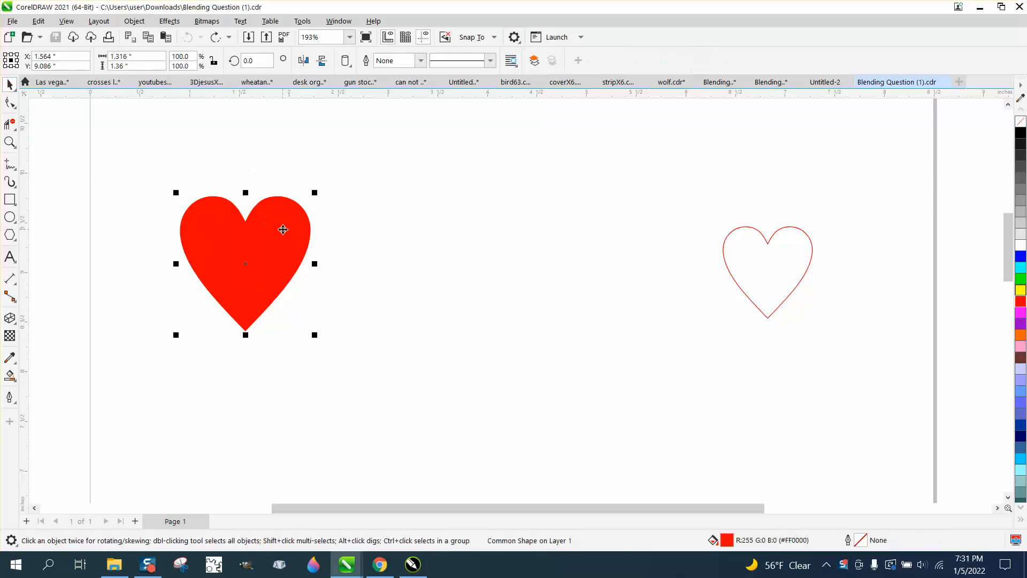
{"action": "mouse_move", "coordinate": [317, 259]}
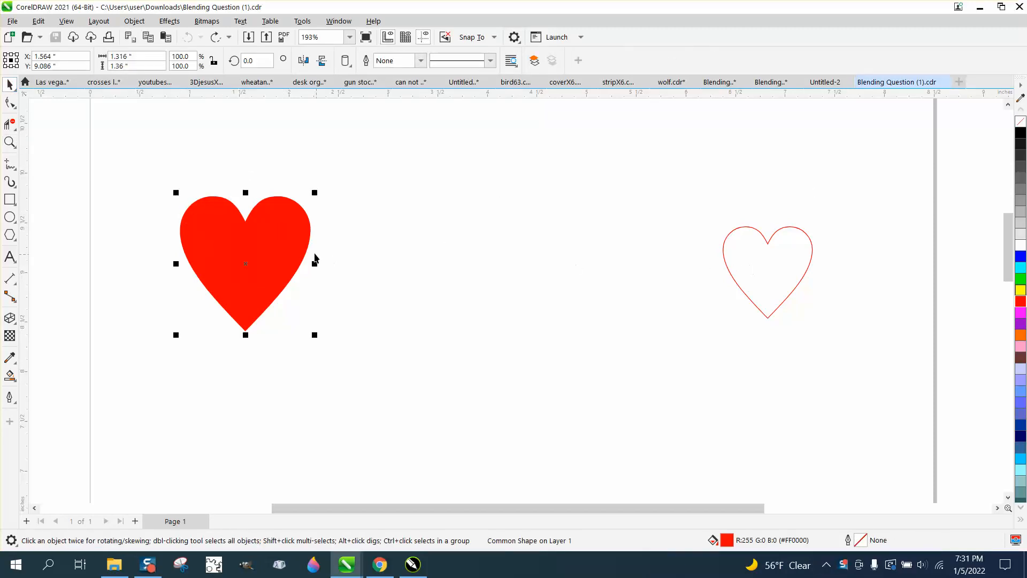
{"action": "mouse_move", "coordinate": [240, 247]}
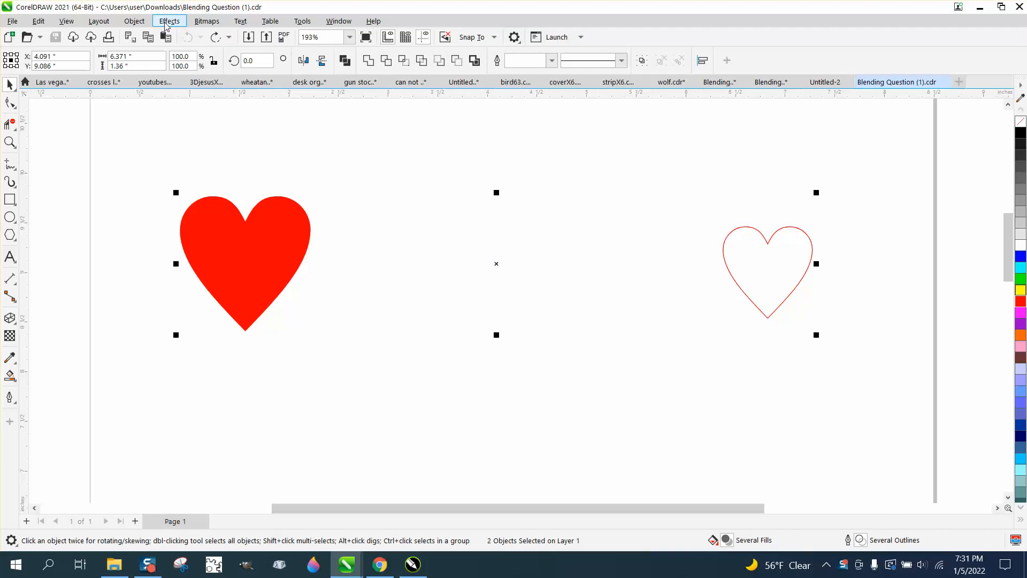
Step: Blend the solid red heart into the outline heart in five steps, then break the blend apart
{"action": "left_click", "coordinate": [169, 20]}
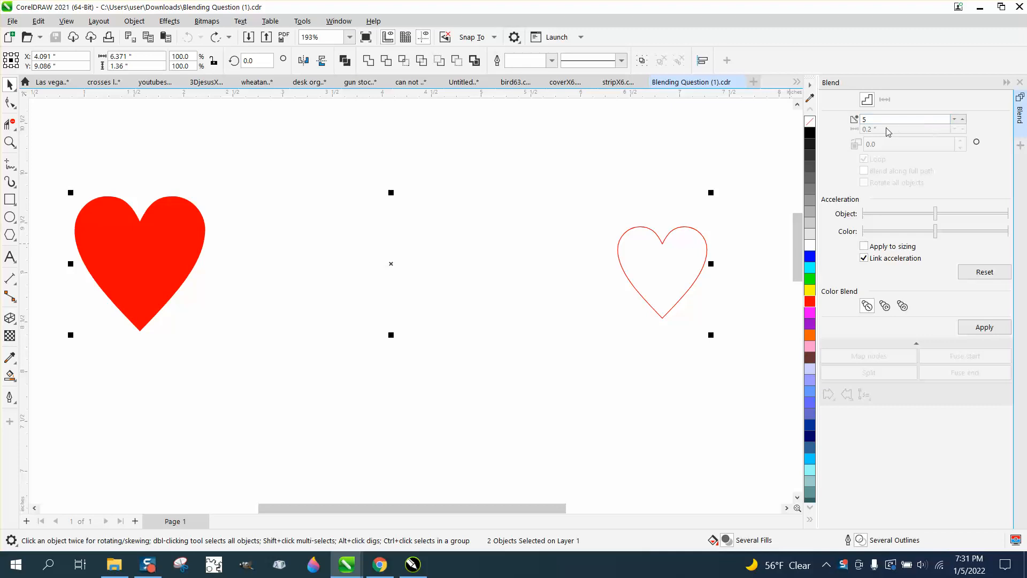
{"action": "left_click", "coordinate": [984, 327]}
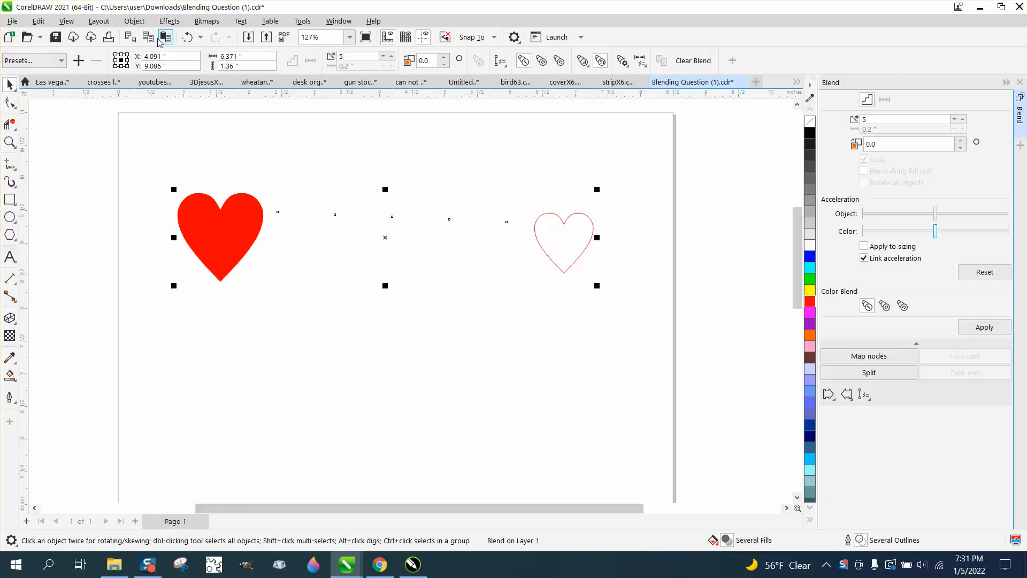
{"action": "left_click", "coordinate": [134, 20]}
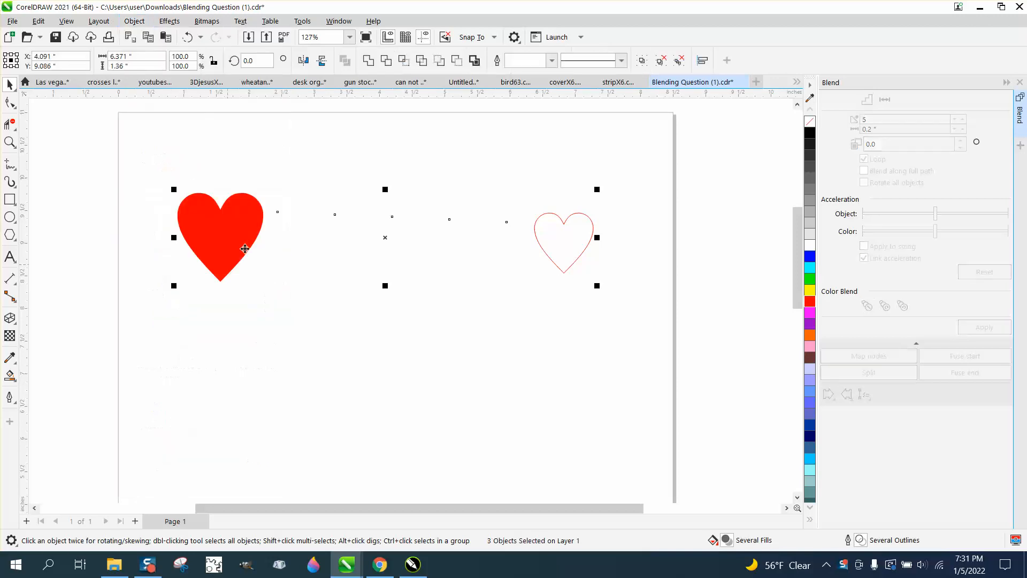
{"action": "left_click", "coordinate": [541, 321]}
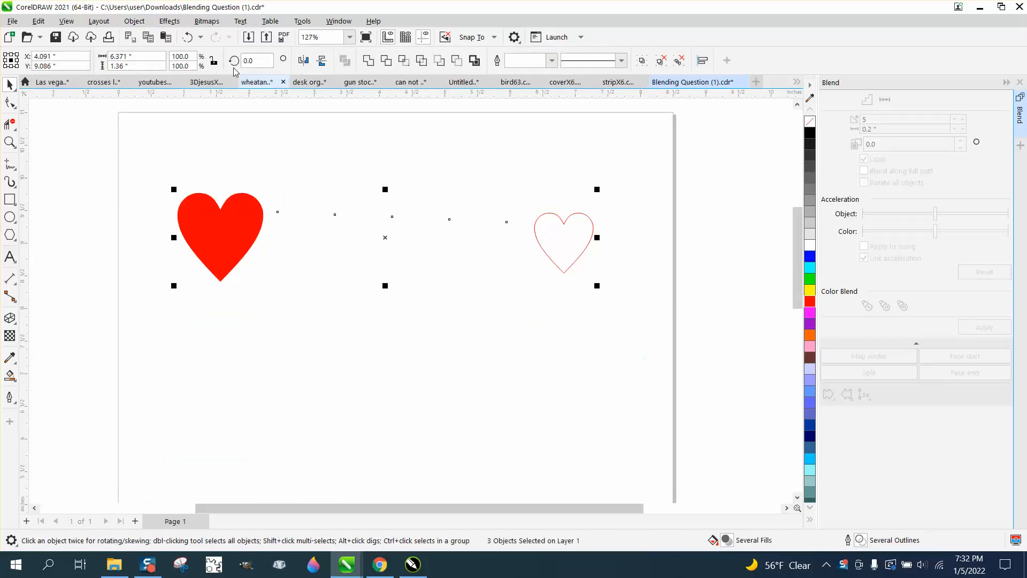
Step: Ungroup the in-between blend steps into four separate red outline hearts
{"action": "left_click", "coordinate": [134, 20]}
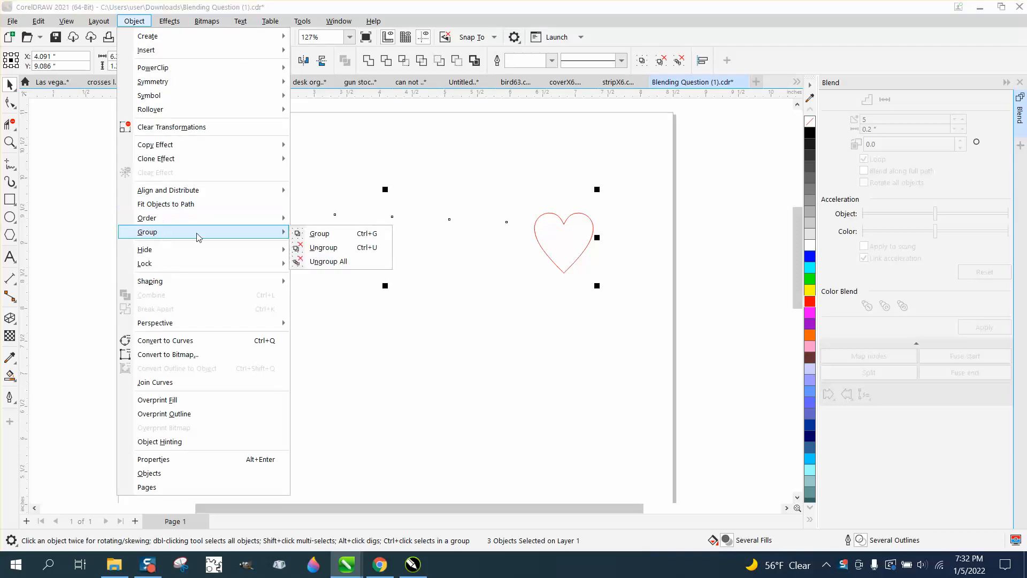
{"action": "left_click", "coordinate": [320, 233]}
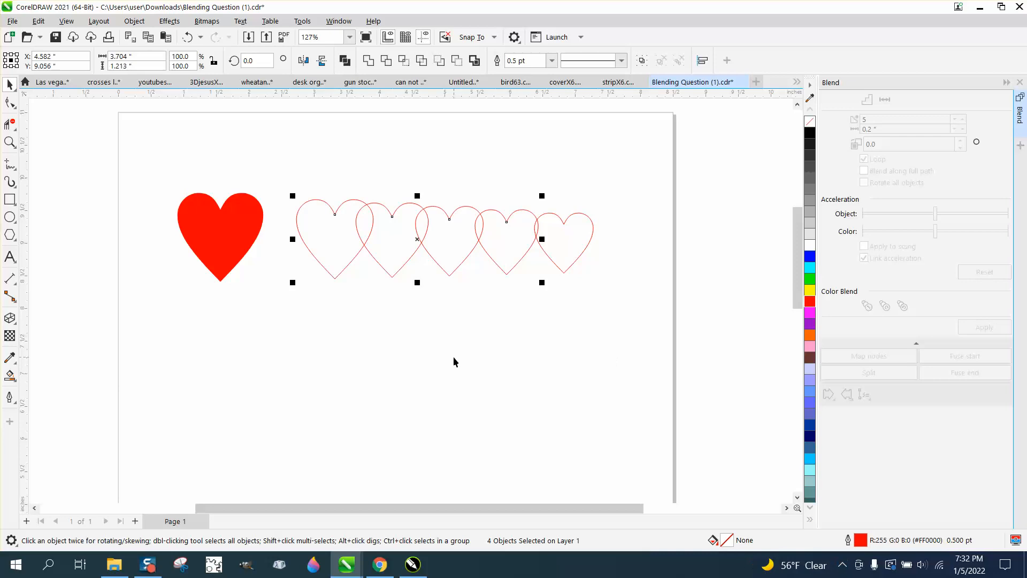
{"action": "mouse_move", "coordinate": [255, 258]}
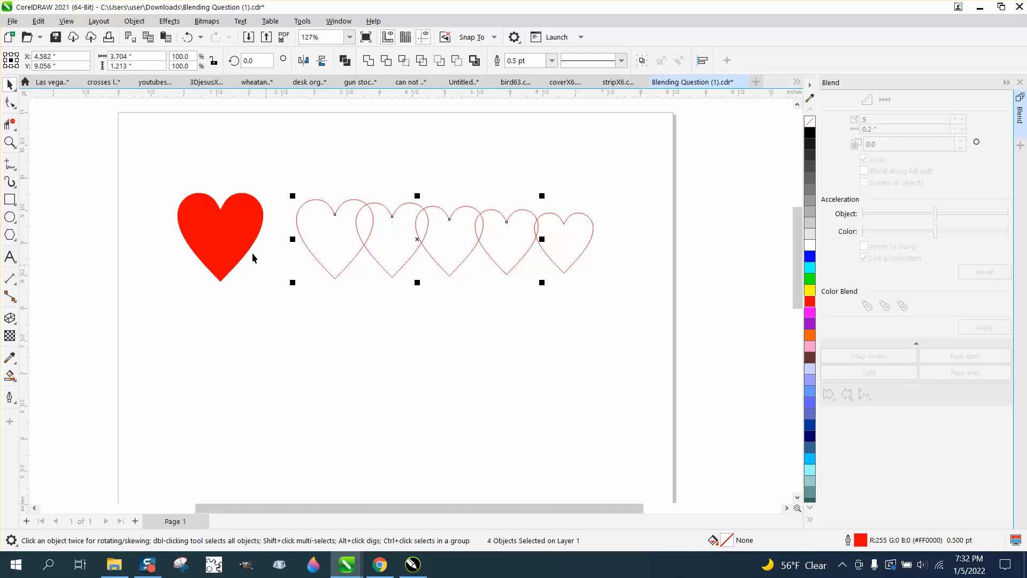
{"action": "mouse_move", "coordinate": [234, 163]}
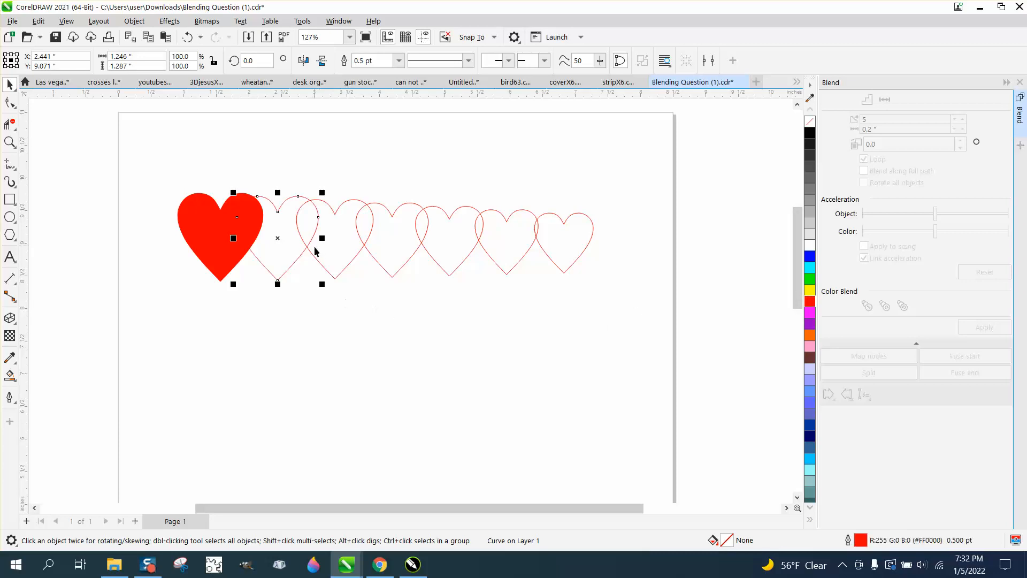
{"action": "mouse_move", "coordinate": [548, 258]}
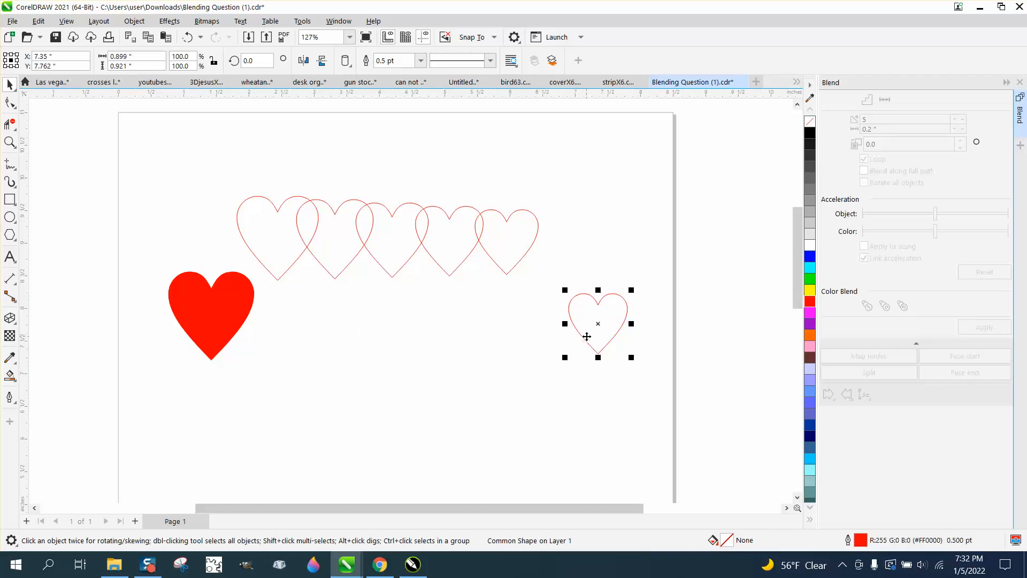
{"action": "mouse_move", "coordinate": [247, 303]}
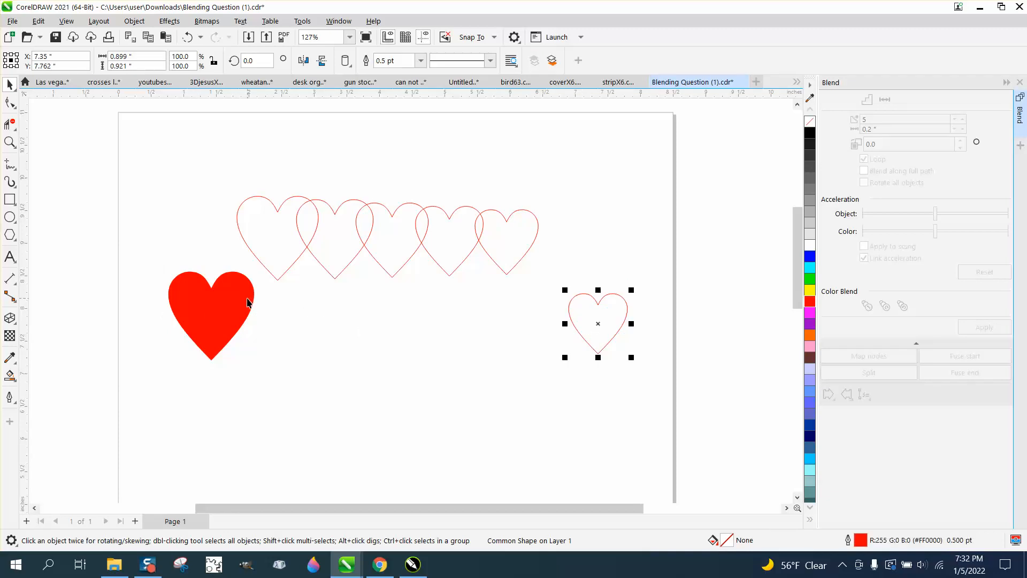
Step: Delete the solid red heart and move the Smart-Filled blue heart to the lower left
{"action": "key", "text": "Delete"}
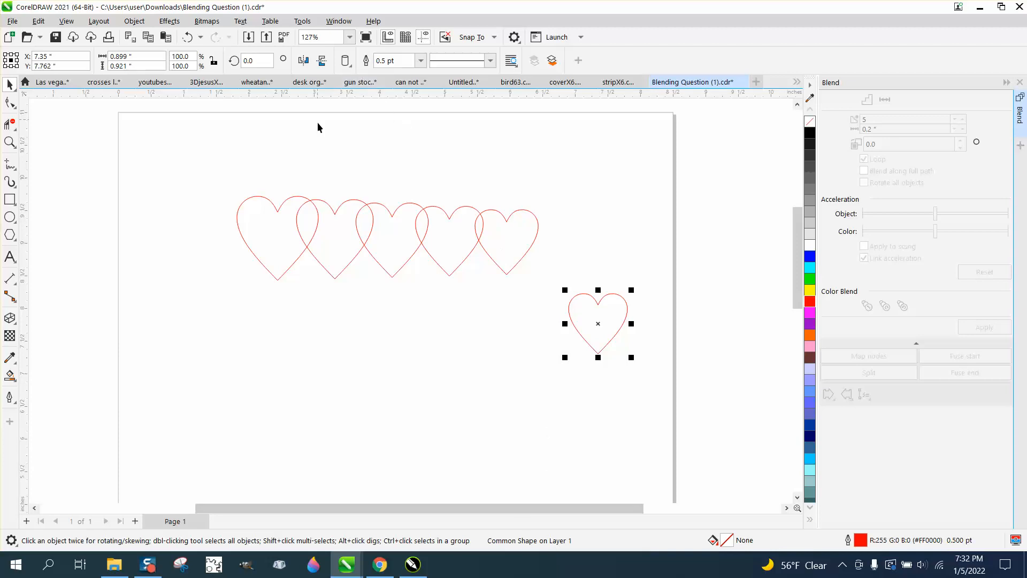
{"action": "mouse_move", "coordinate": [88, 249]}
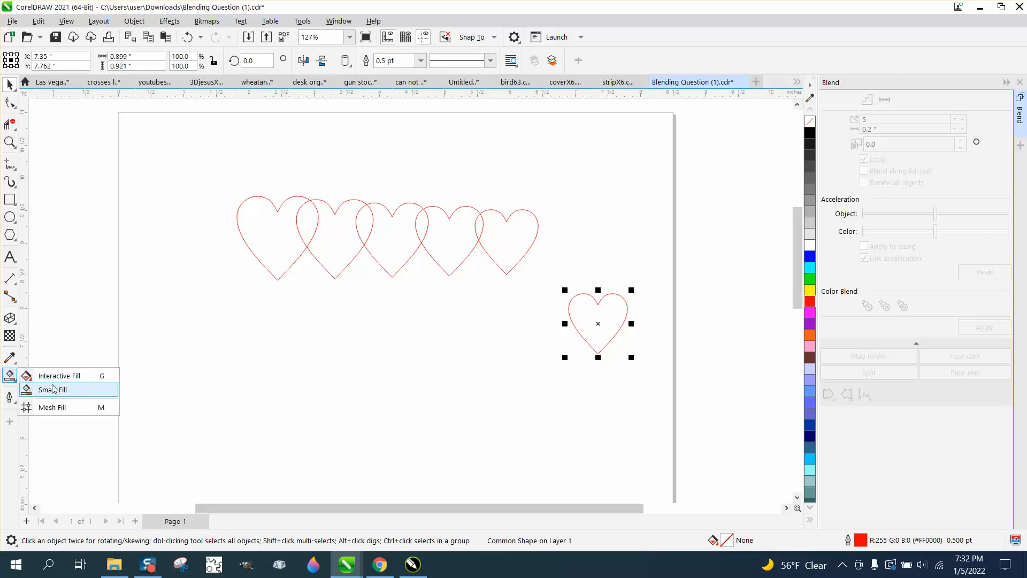
{"action": "left_click", "coordinate": [51, 389]}
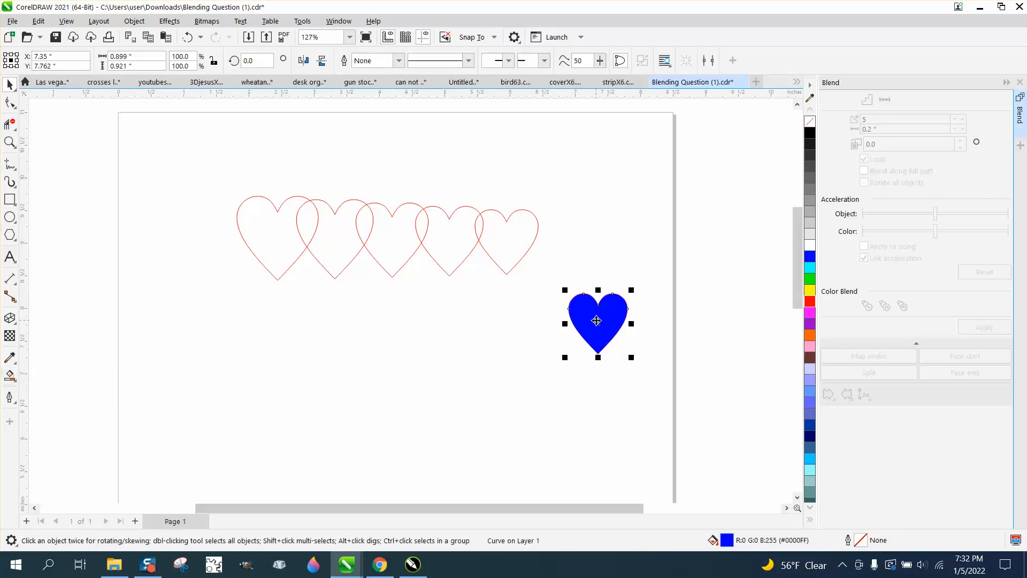
{"action": "left_click_drag", "start_coordinate": [597, 321], "coordinate": [250, 323]}
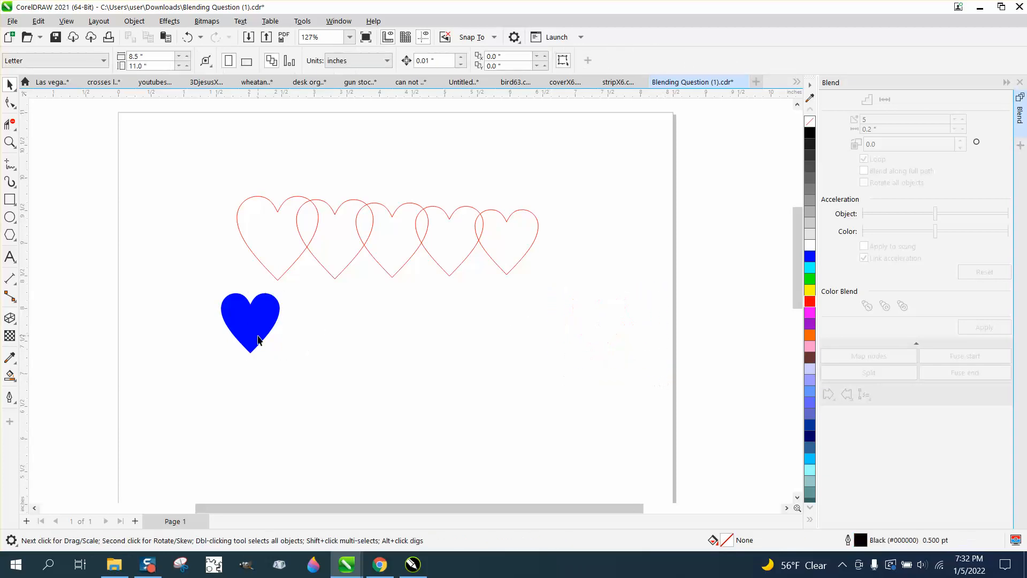
{"action": "left_click", "coordinate": [250, 324]}
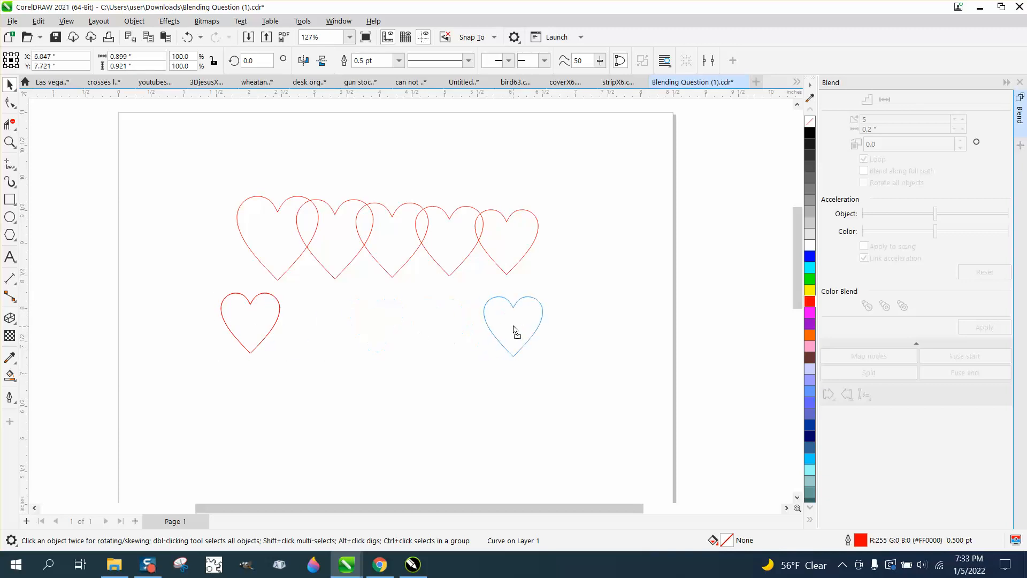
Step: Shrink the right outline heart and blend the two lower hearts into a shrinking row
{"action": "left_click_drag", "start_coordinate": [541, 303], "coordinate": [508, 328]}
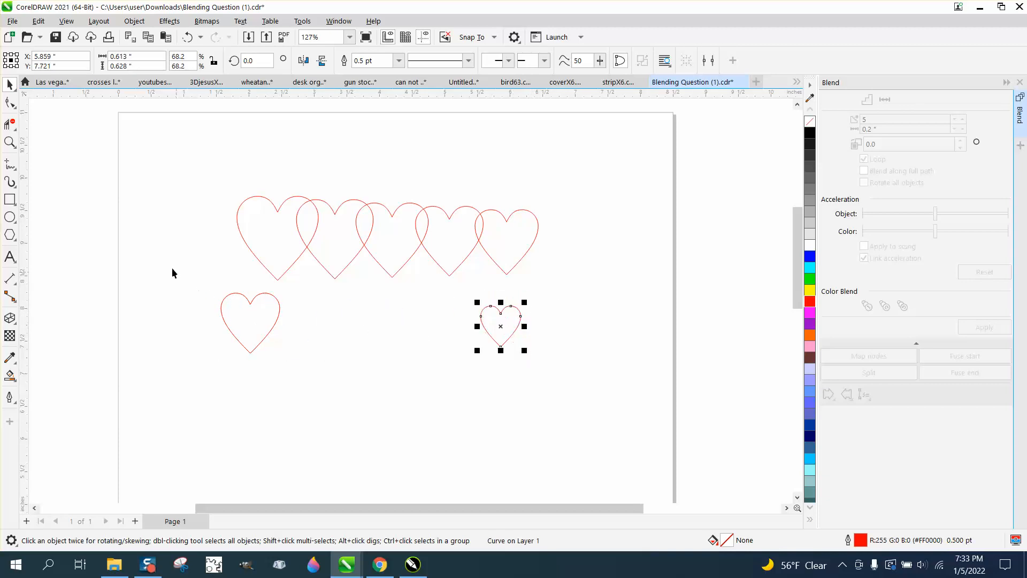
{"action": "left_click", "coordinate": [984, 327]}
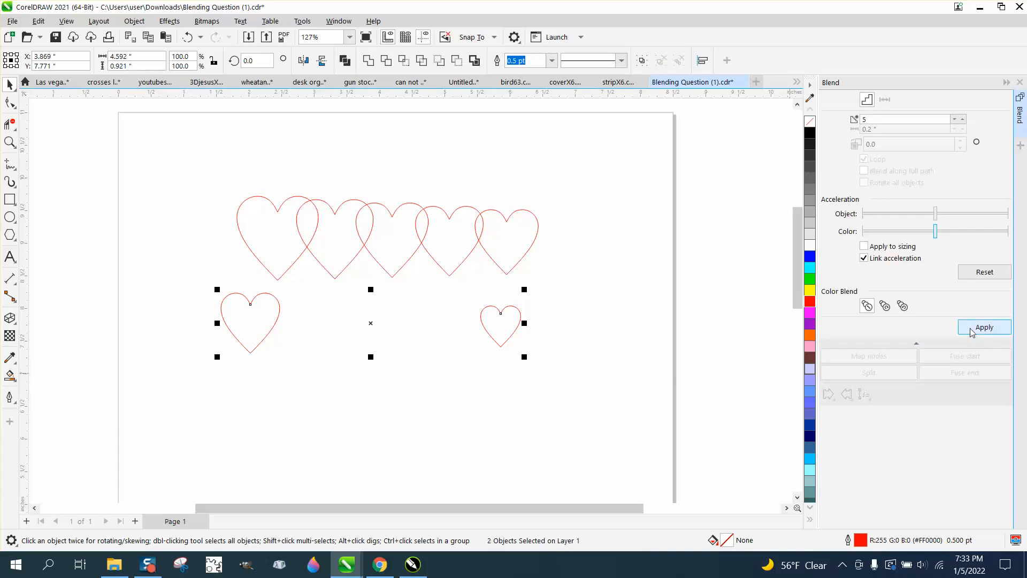
{"action": "left_click", "coordinate": [985, 327]}
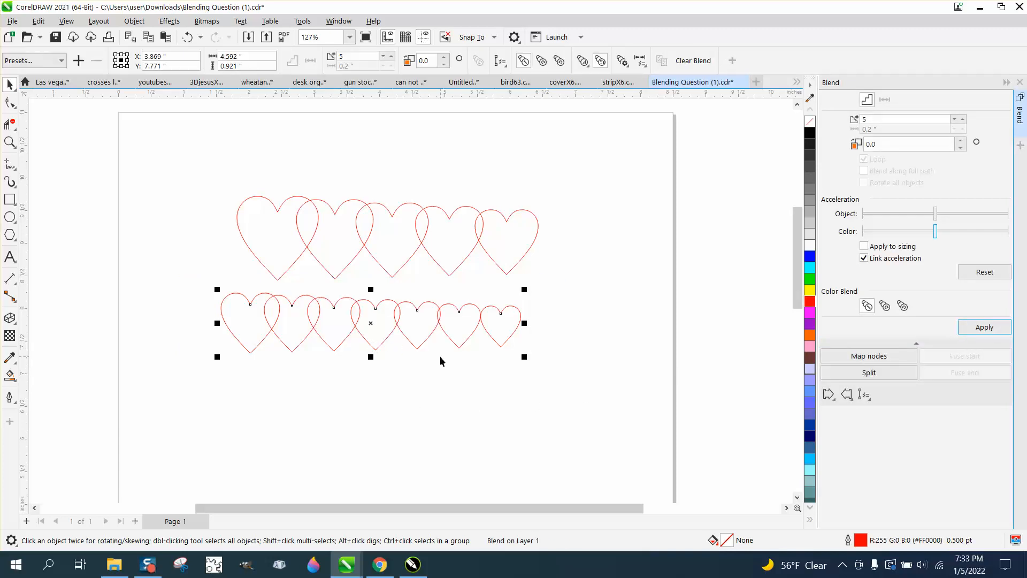
{"action": "mouse_move", "coordinate": [331, 255]}
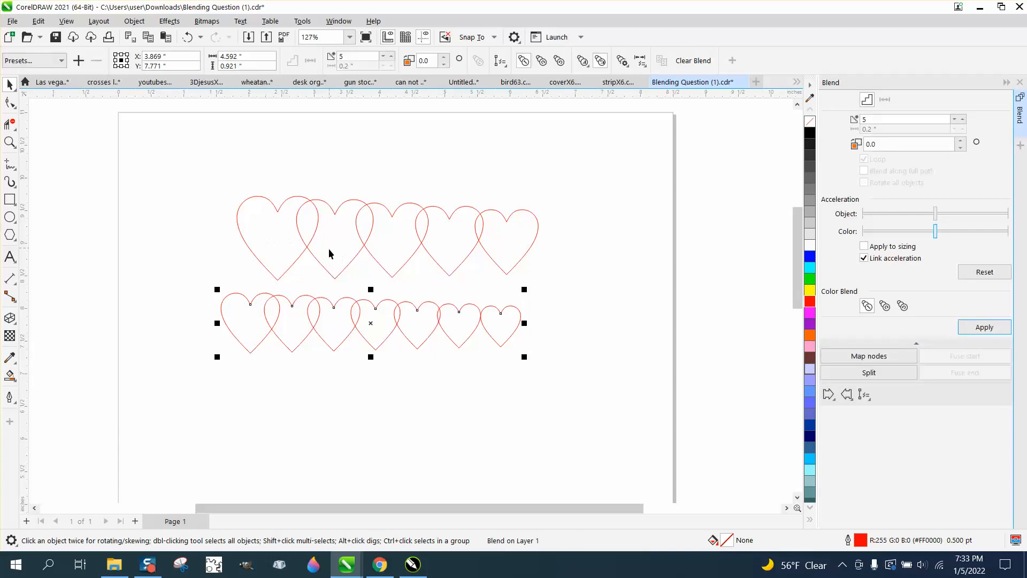
{"action": "mouse_move", "coordinate": [166, 75]}
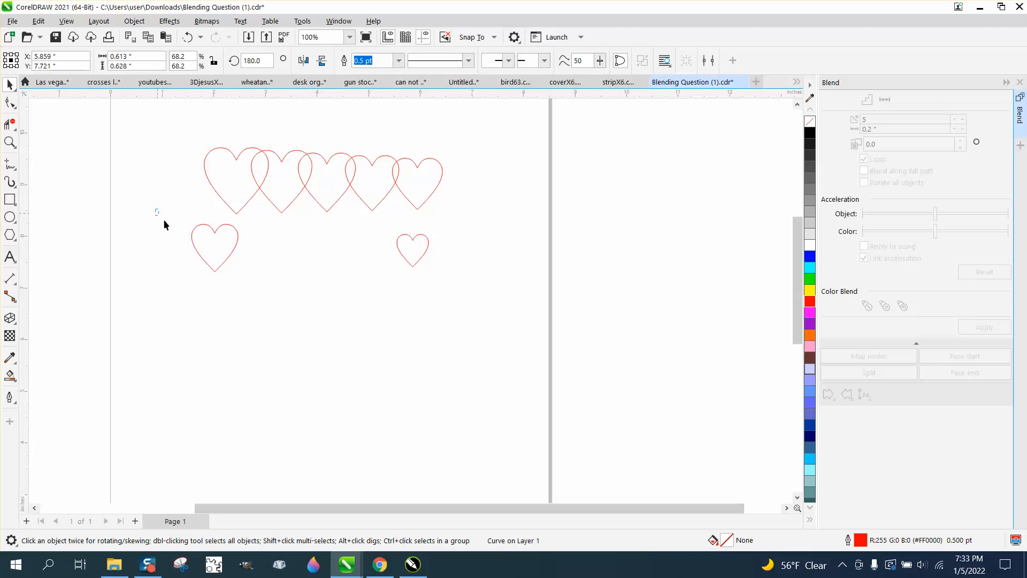
Step: Clear the blend so the large left and small right outline hearts are separate again
{"action": "left_click", "coordinate": [985, 327]}
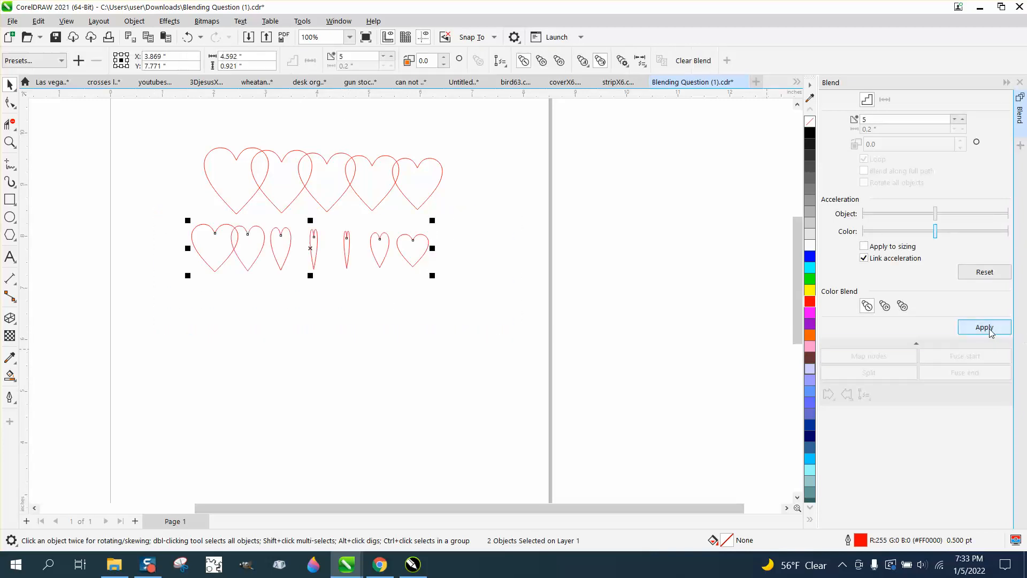
{"action": "left_click", "coordinate": [985, 327]}
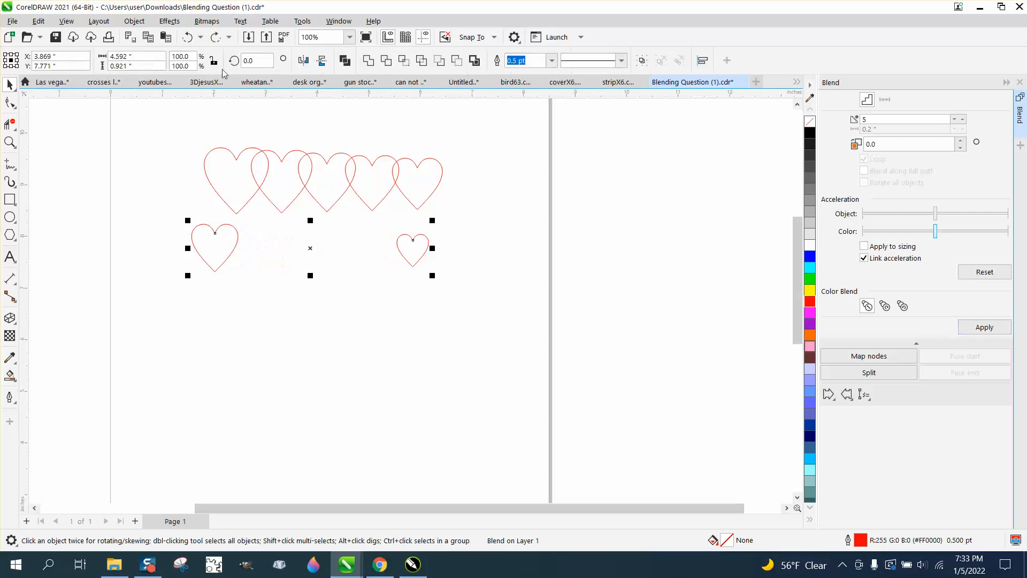
{"action": "left_click", "coordinate": [165, 36]}
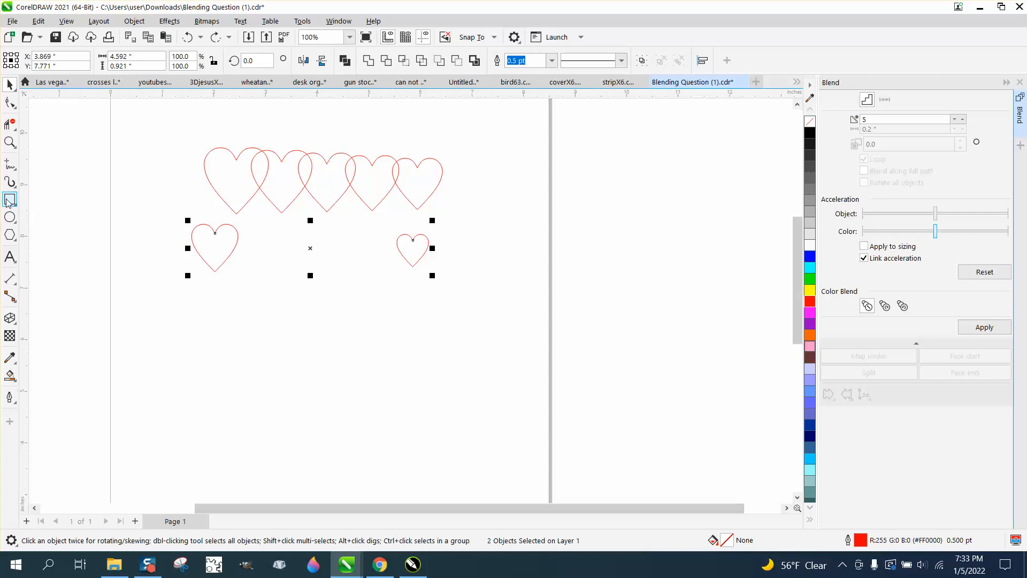
{"action": "mouse_move", "coordinate": [8, 200]}
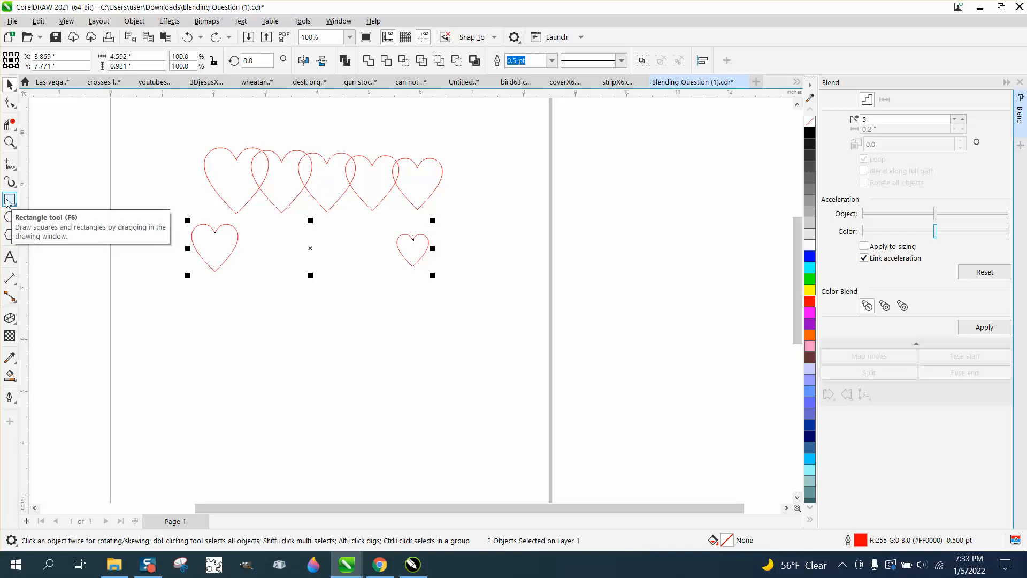
Step: Draw a rectangle below the left heart and convert both rectangles to curves
{"action": "left_click_drag", "start_coordinate": [153, 298], "coordinate": [253, 372]}
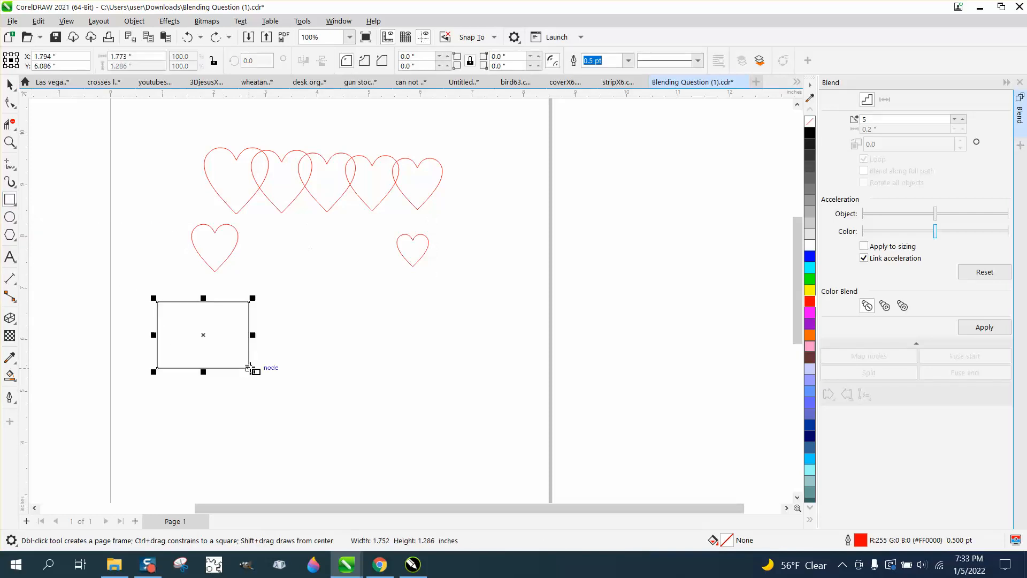
{"action": "left_click", "coordinate": [134, 20]}
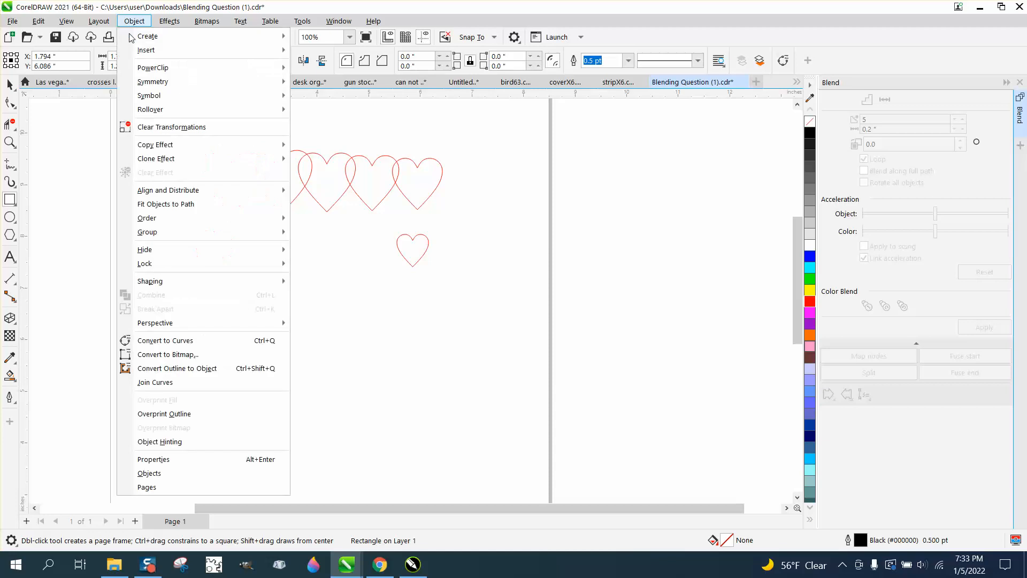
{"action": "mouse_move", "coordinate": [184, 326]}
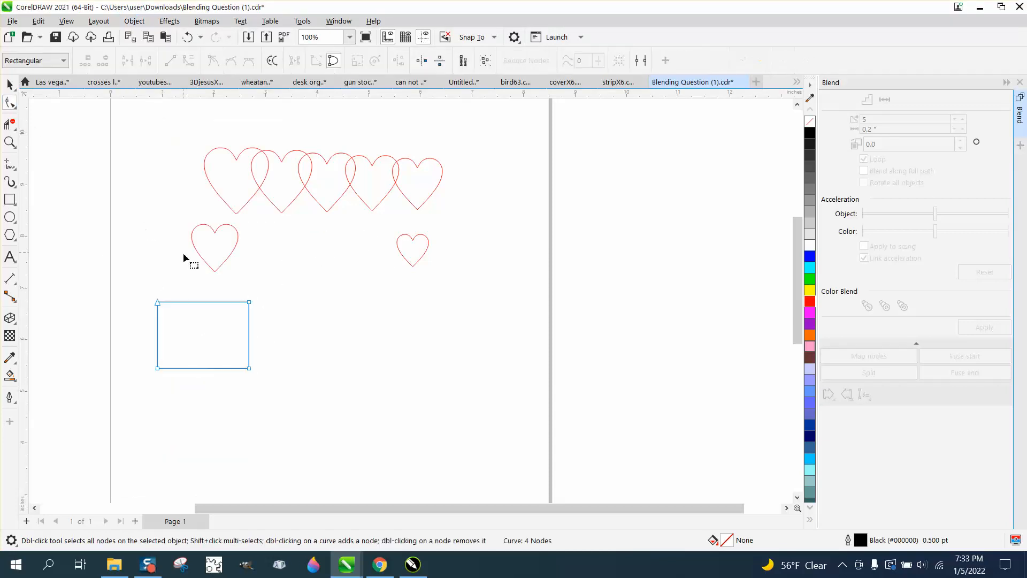
{"action": "mouse_move", "coordinate": [94, 208]}
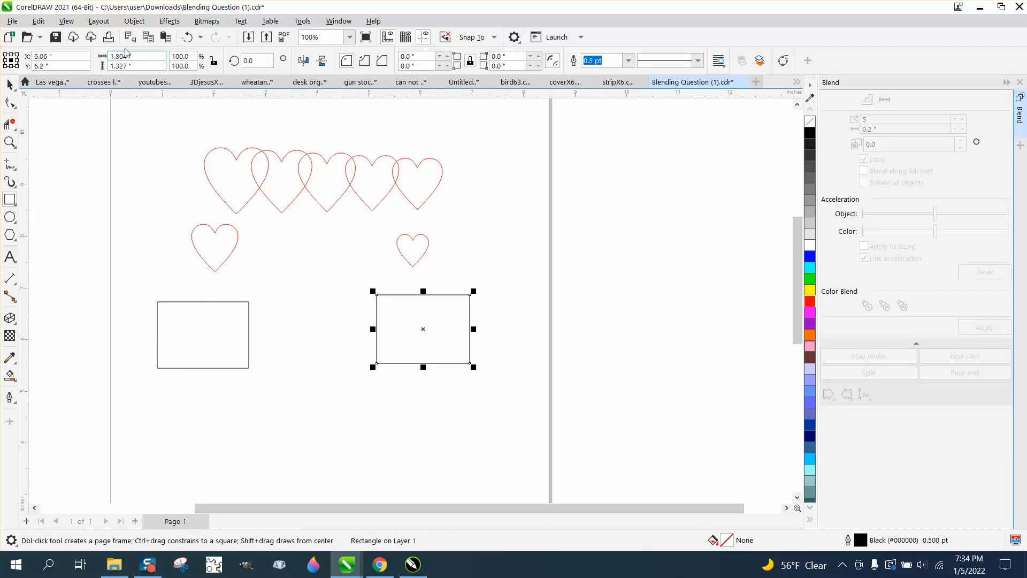
{"action": "left_click", "coordinate": [134, 21]}
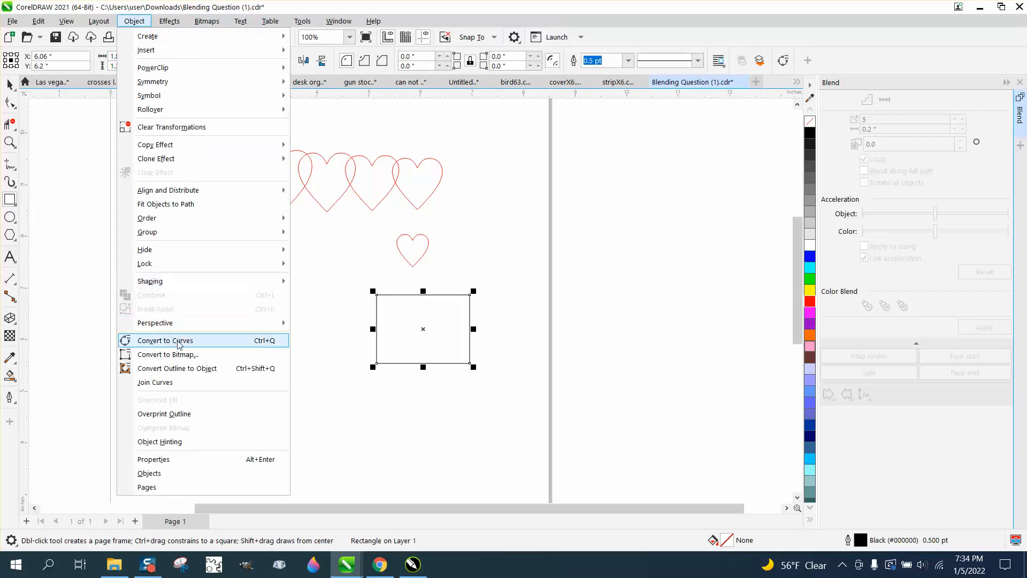
{"action": "left_click", "coordinate": [165, 340]}
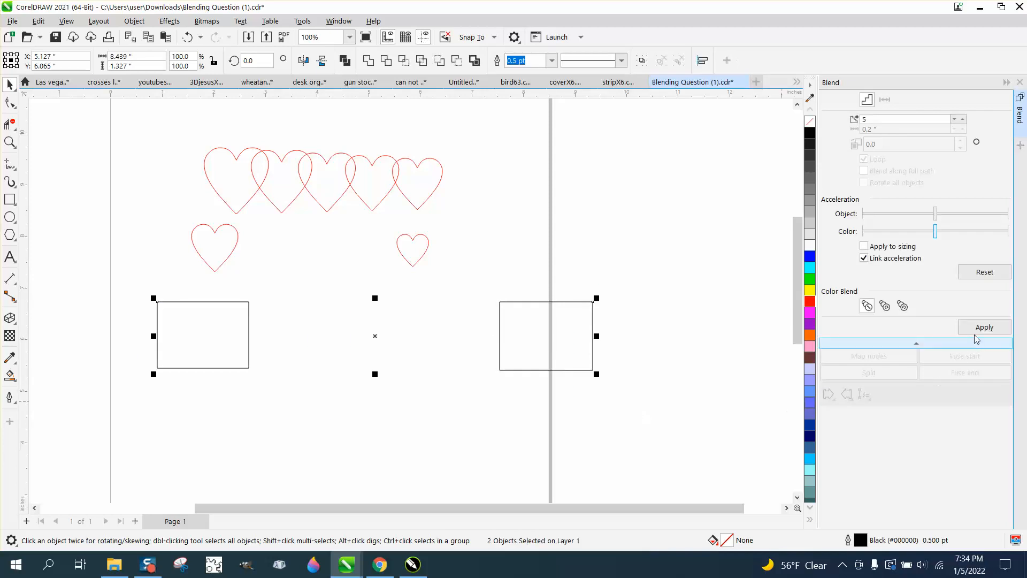
Step: Place a rectangle copy to the right and blend the two rectangles into a row
{"action": "left_click", "coordinate": [985, 327]}
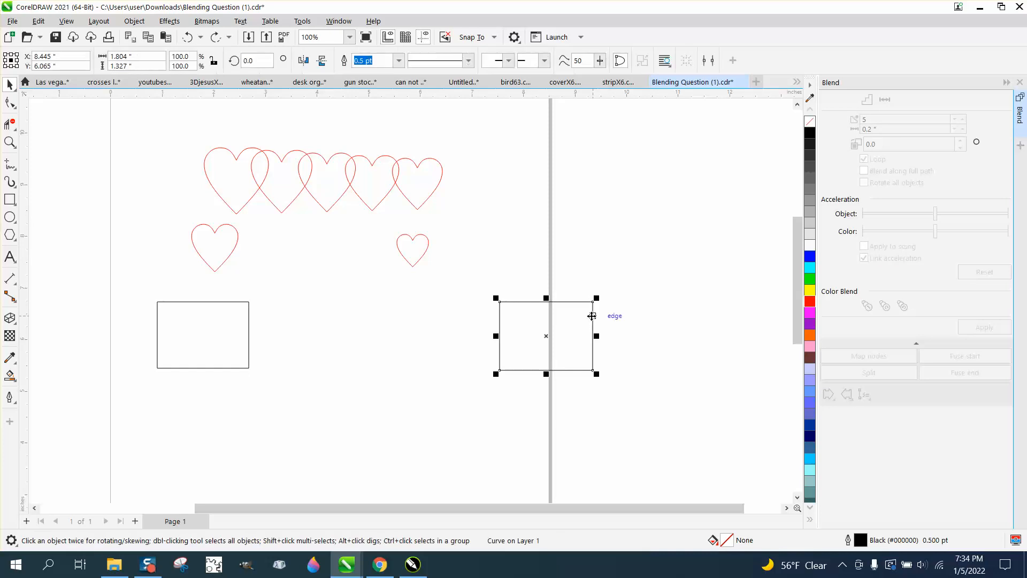
{"action": "left_click_drag", "start_coordinate": [546, 335], "coordinate": [202, 334]}
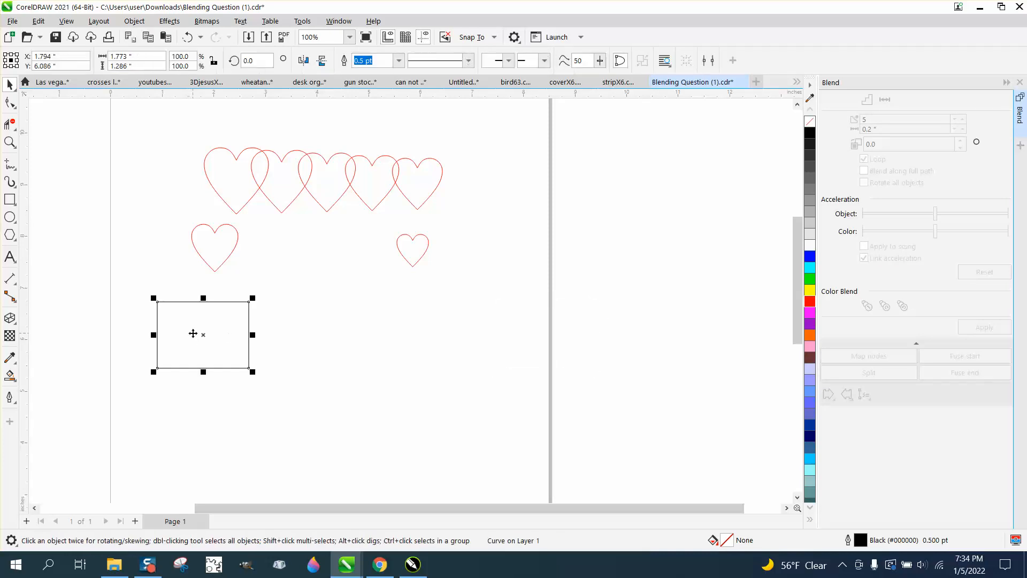
{"action": "mouse_move", "coordinate": [181, 329]}
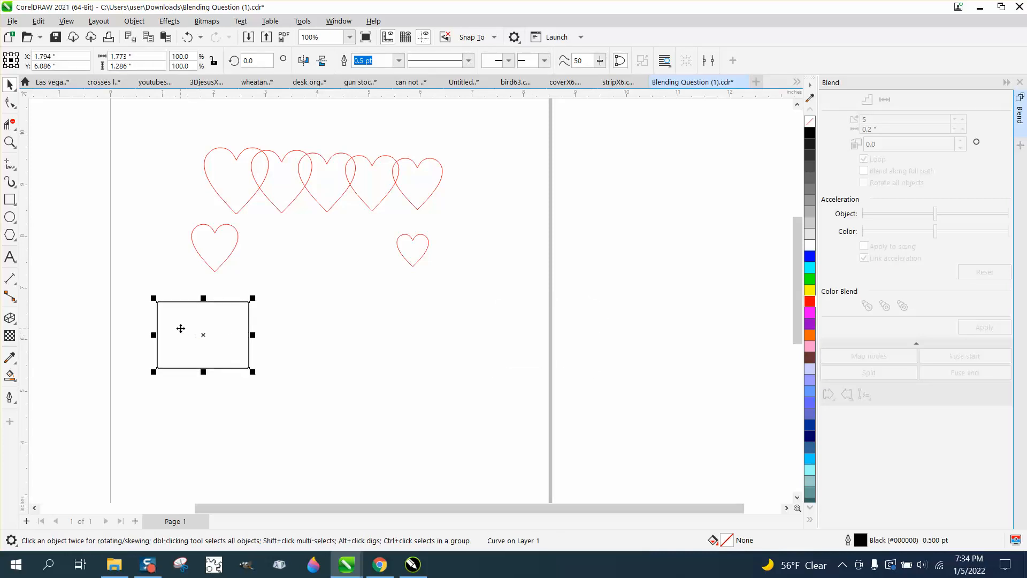
{"action": "left_click_drag", "start_coordinate": [203, 333], "coordinate": [626, 334]}
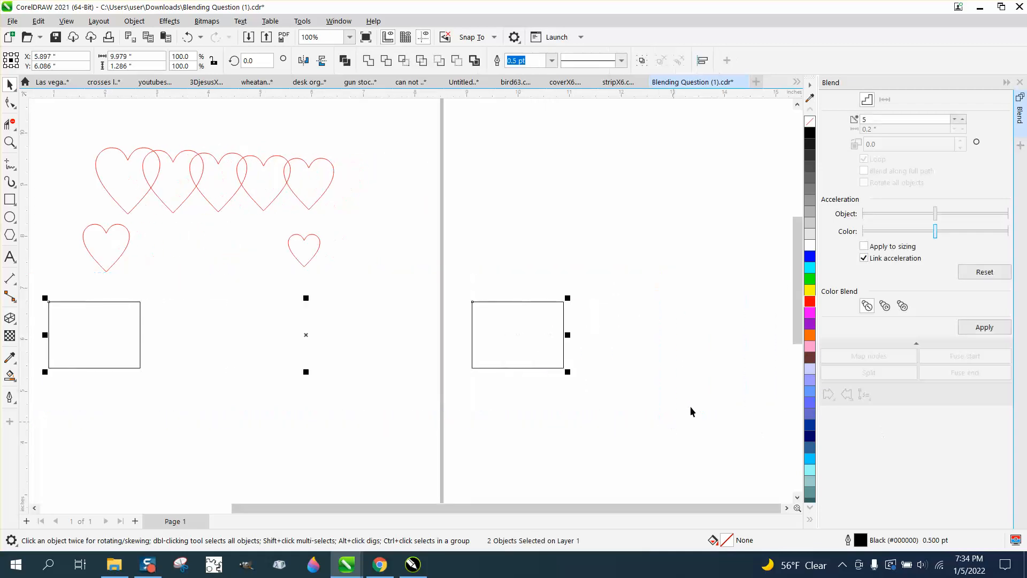
{"action": "left_click", "coordinate": [985, 327]}
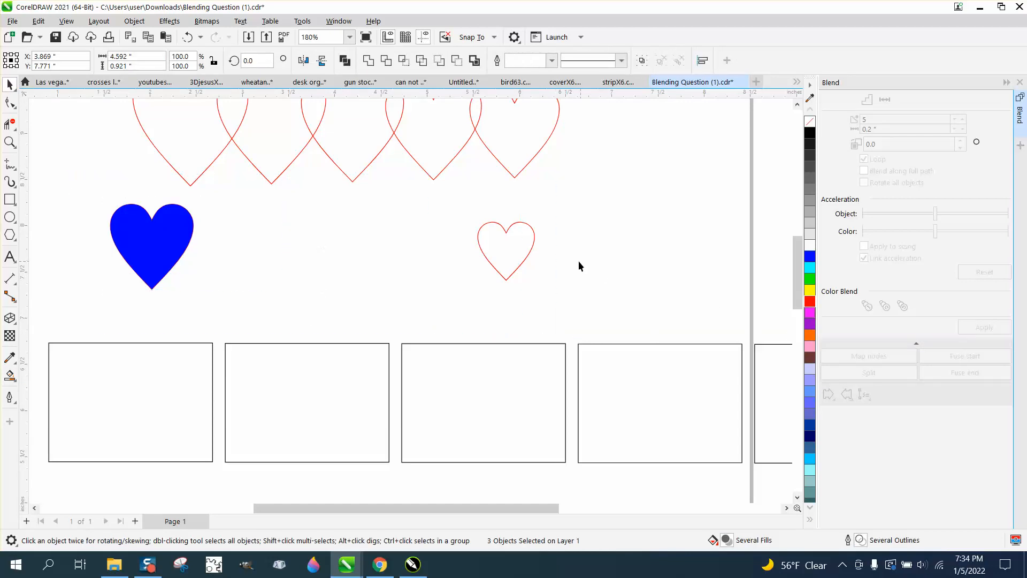
Step: Blend the blue heart into the small outline heart and switch the view to Wireframe
{"action": "left_click", "coordinate": [505, 250]}
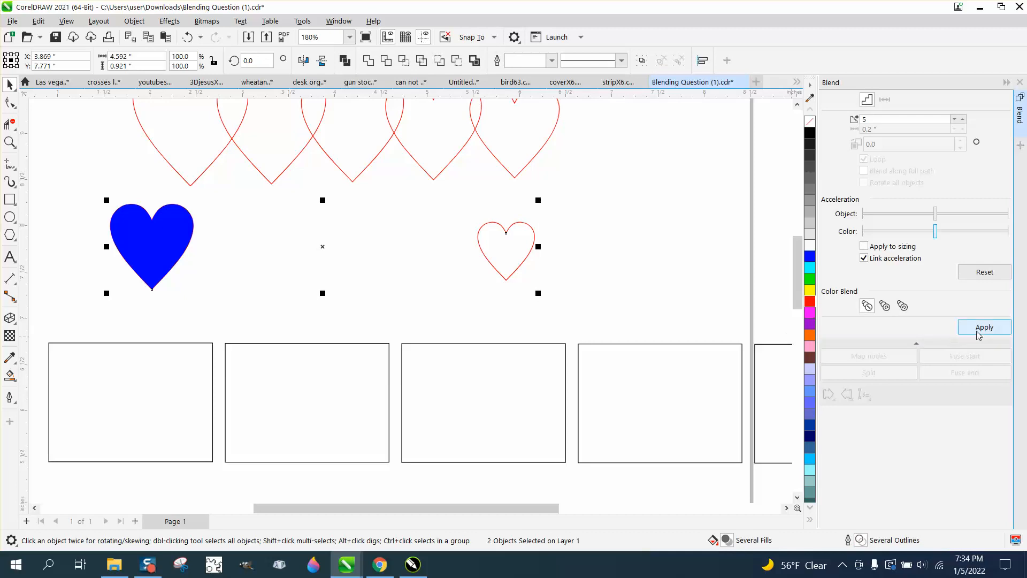
{"action": "left_click", "coordinate": [984, 328]}
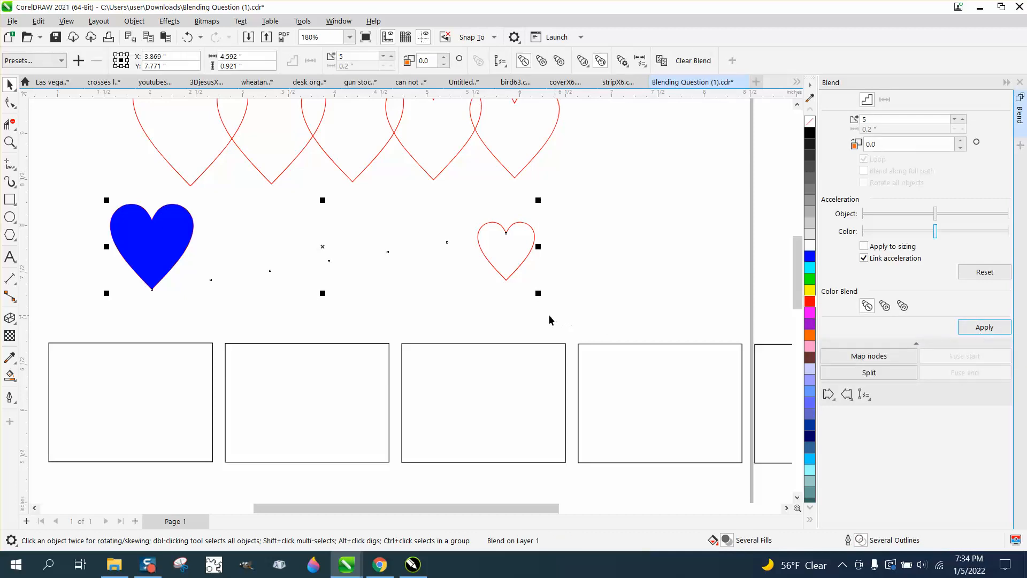
{"action": "mouse_move", "coordinate": [619, 311]}
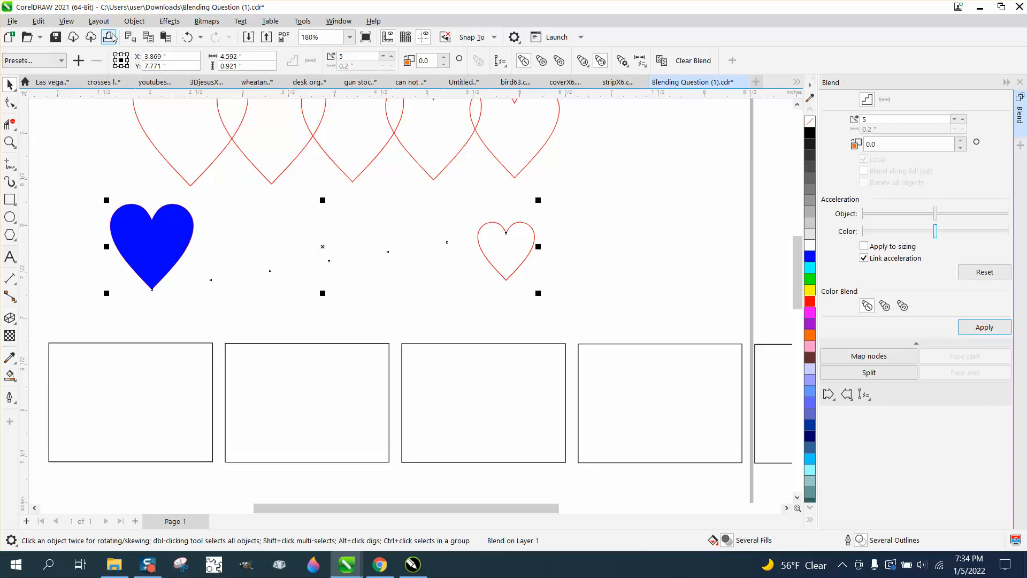
{"action": "left_click", "coordinate": [66, 20]}
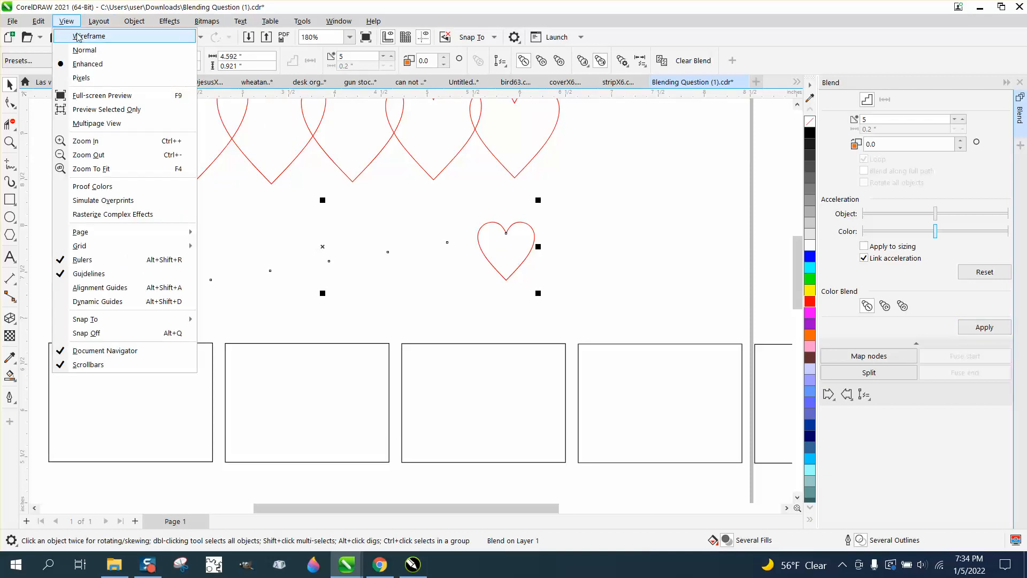
{"action": "left_click", "coordinate": [79, 36]}
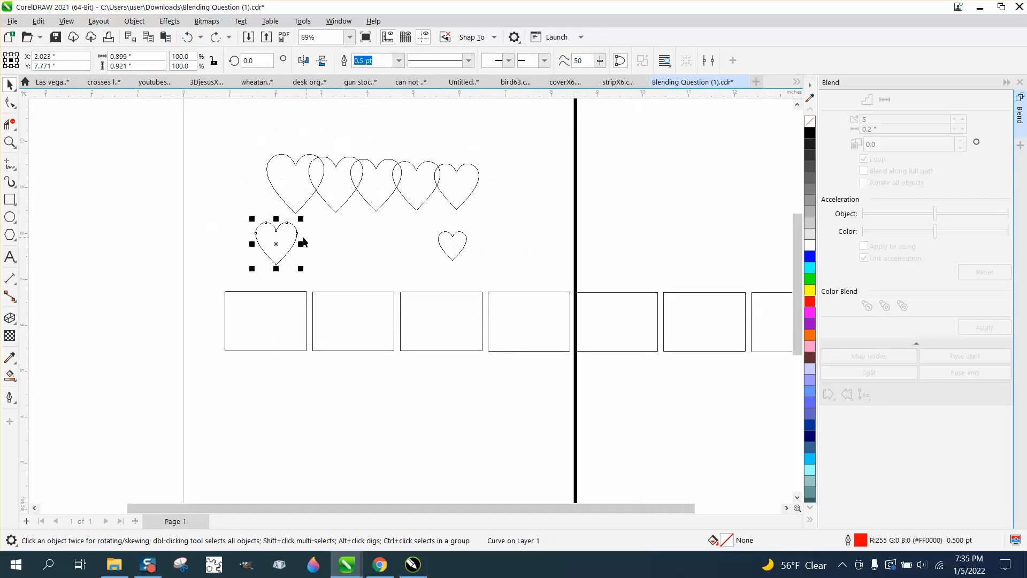
Step: Copy the left outline heart, fill it blue, restore Enhanced view and move it right
{"action": "left_click_drag", "start_coordinate": [276, 243], "coordinate": [318, 255]}
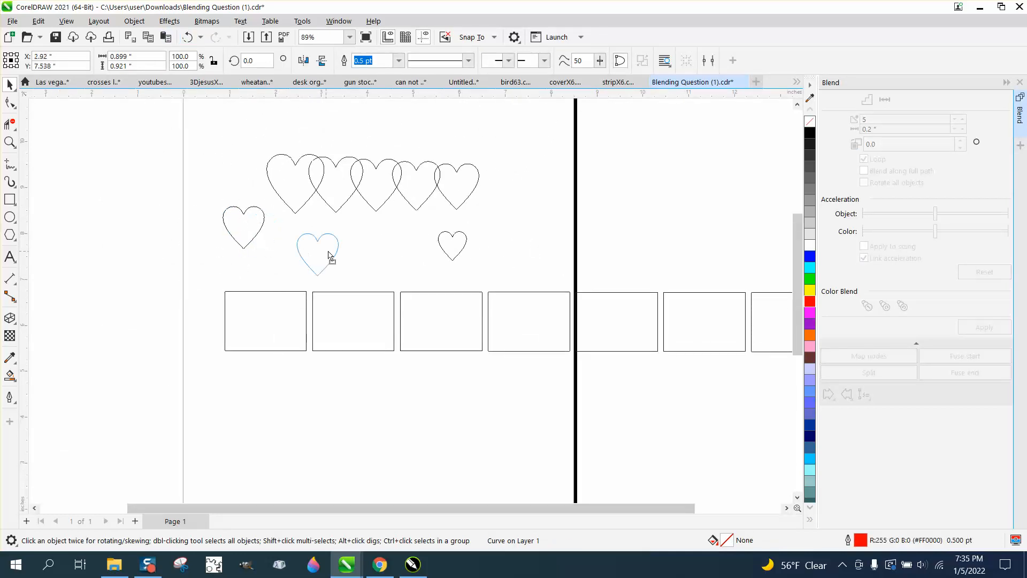
{"action": "left_click_drag", "start_coordinate": [318, 252], "coordinate": [291, 239]}
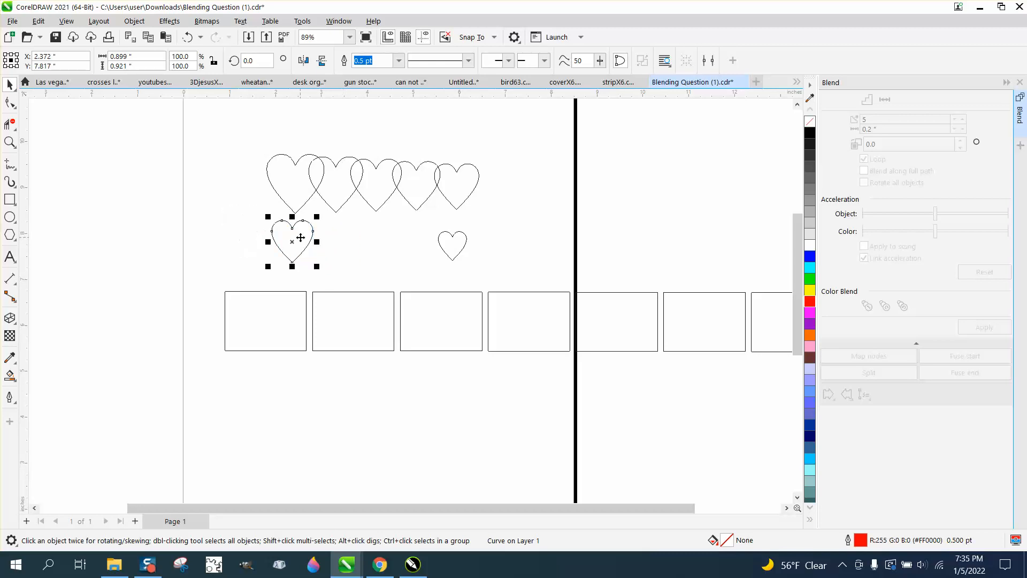
{"action": "mouse_move", "coordinate": [137, 226]}
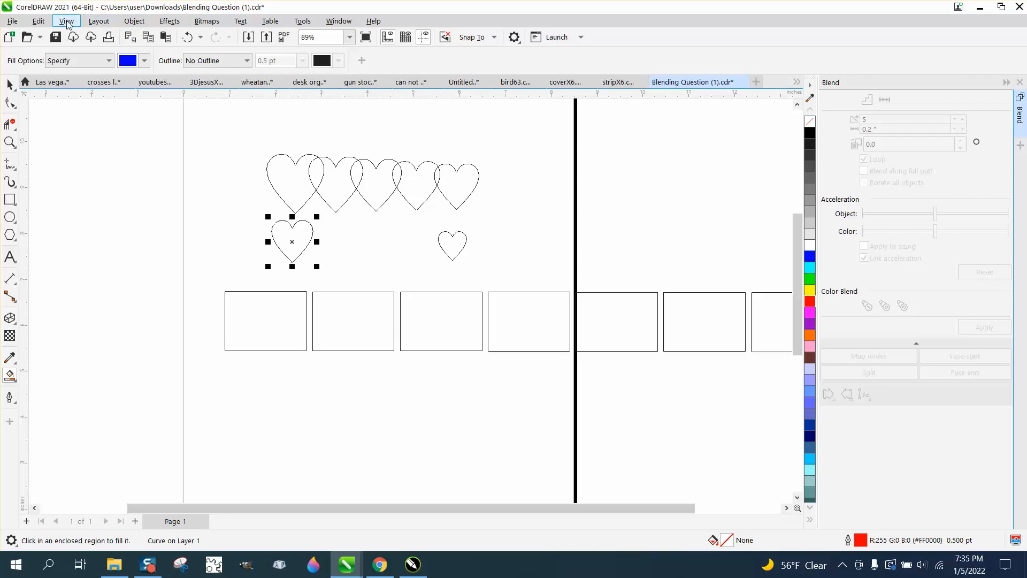
{"action": "left_click", "coordinate": [67, 20]}
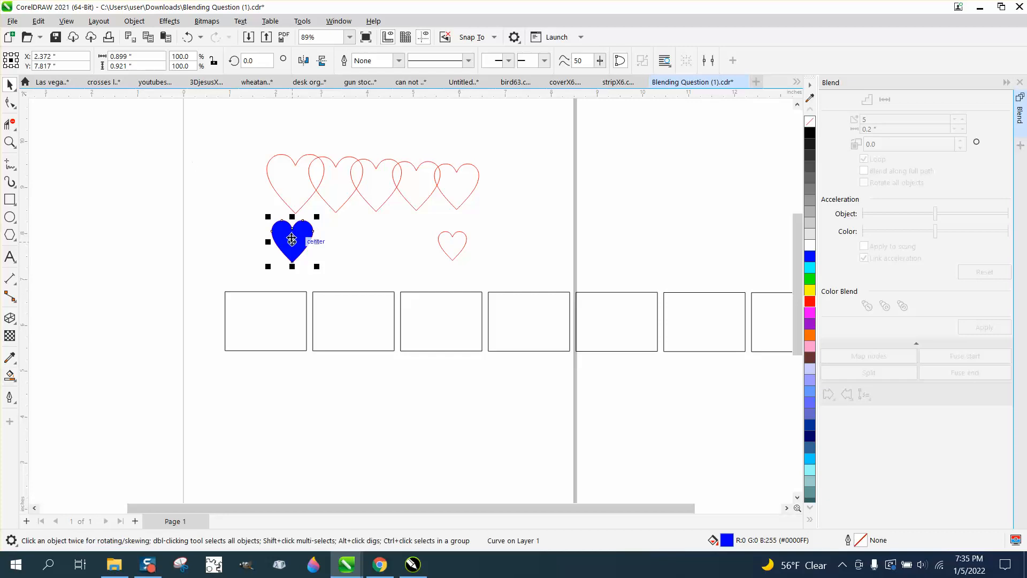
{"action": "left_click_drag", "start_coordinate": [291, 241], "coordinate": [349, 240]}
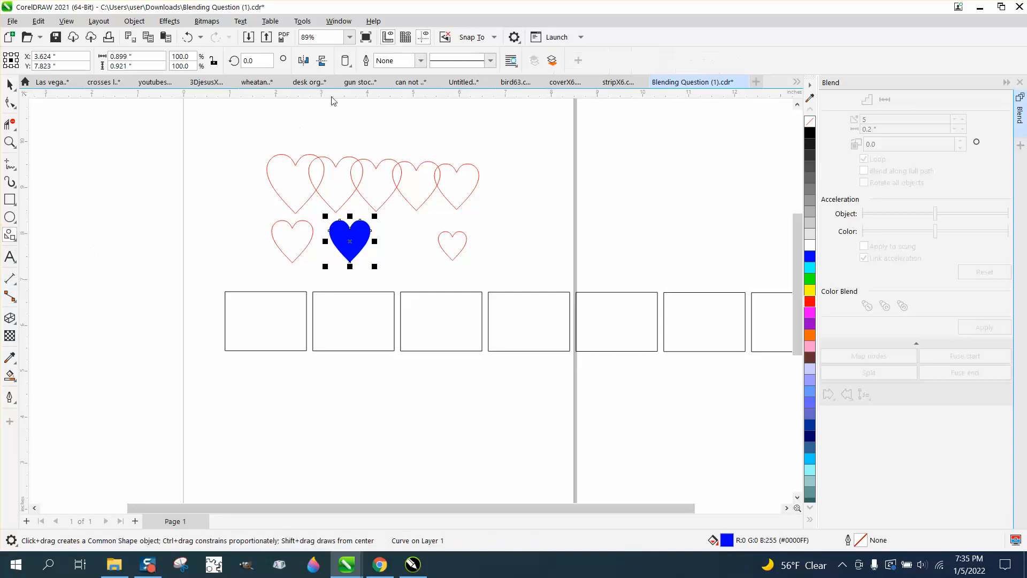
{"action": "left_click", "coordinate": [344, 60]}
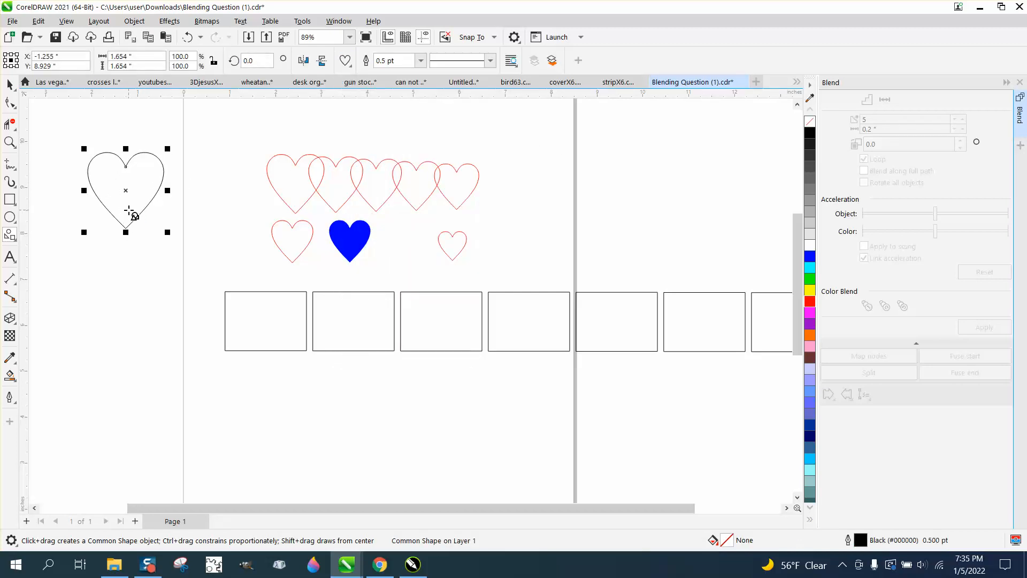
{"action": "mouse_move", "coordinate": [8, 84]}
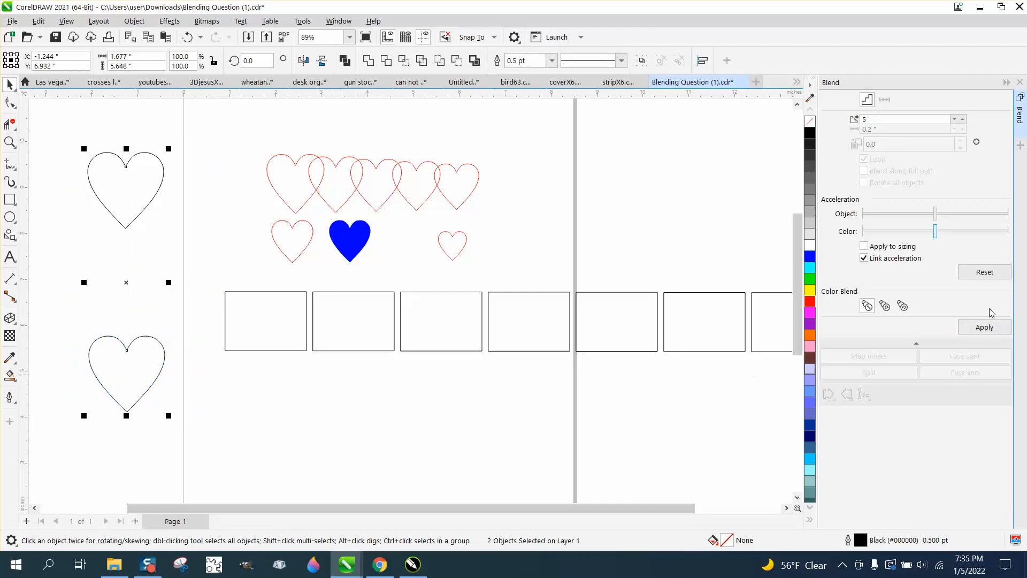
Step: Blend the two outline hearts into a vertical column of overlapping hearts
{"action": "left_click", "coordinate": [984, 327]}
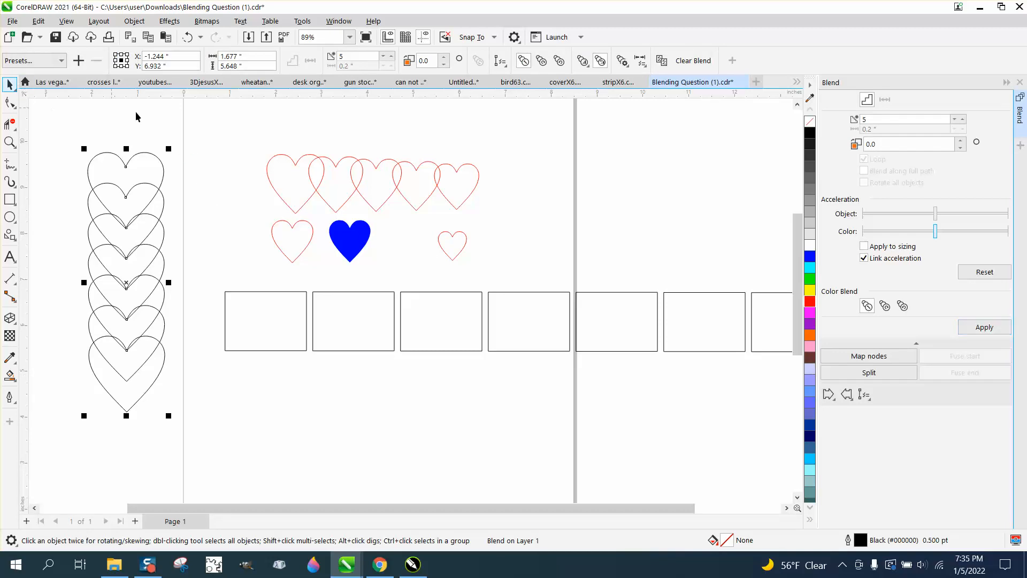
{"action": "left_click", "coordinate": [9, 84]}
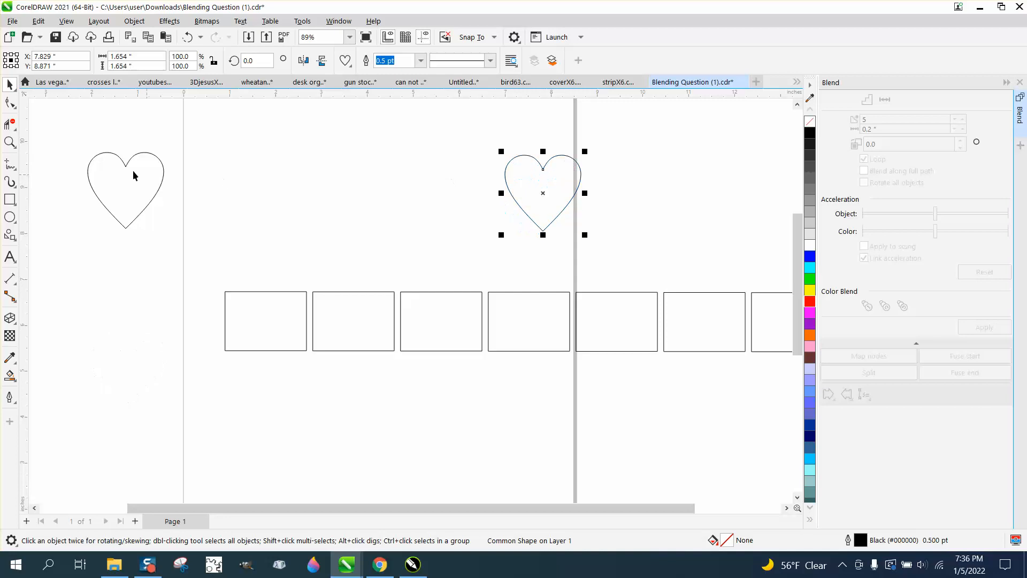
Step: Select the left and right outline hearts and blend them into a horizontal row
{"action": "left_click", "coordinate": [134, 177]}
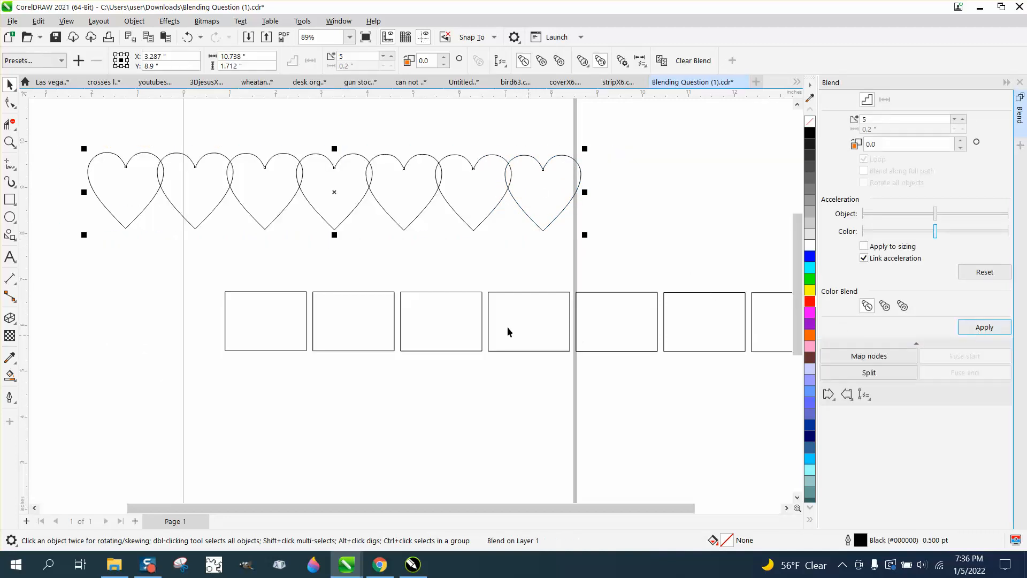
{"action": "mouse_move", "coordinate": [383, 278]}
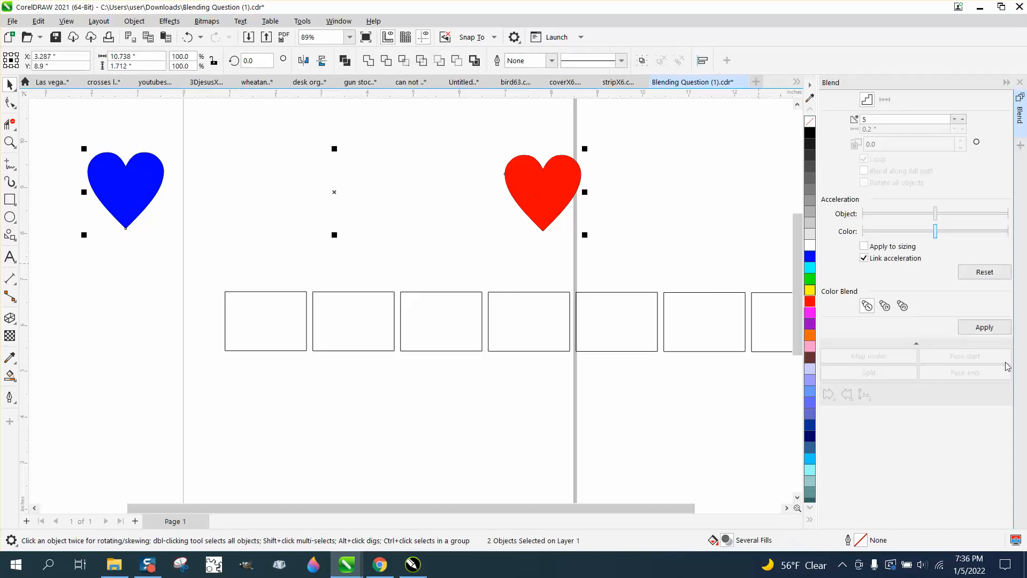
Step: Apply the blend so the blue heart shades through purple into the red heart
{"action": "left_click", "coordinate": [985, 328]}
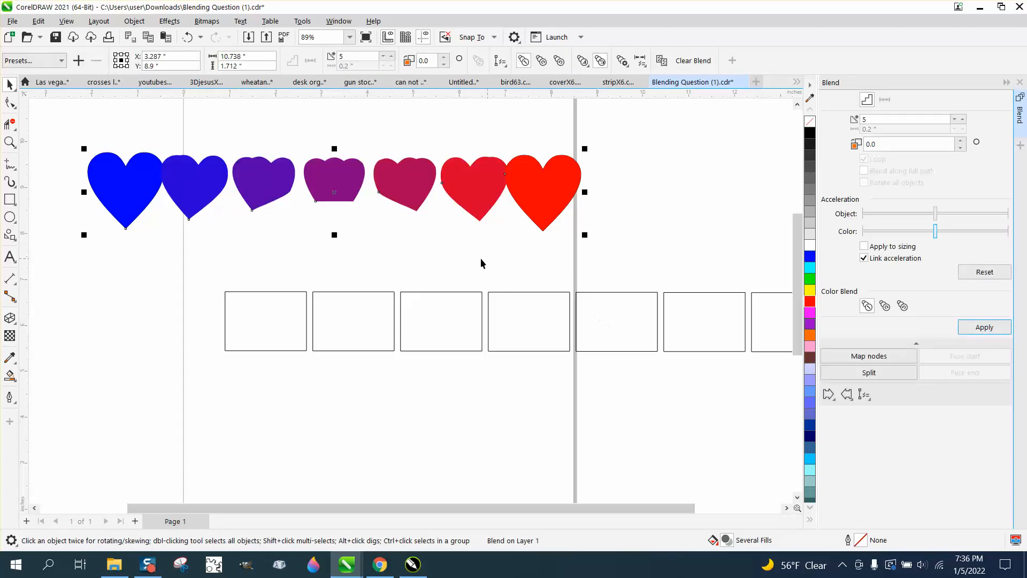
{"action": "mouse_move", "coordinate": [363, 248]}
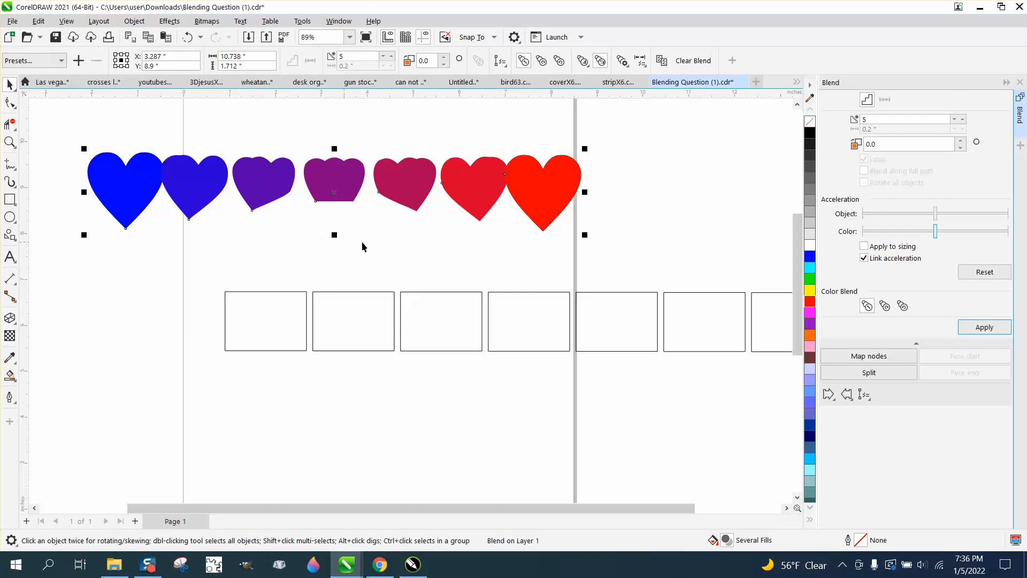
{"action": "mouse_move", "coordinate": [433, 219]}
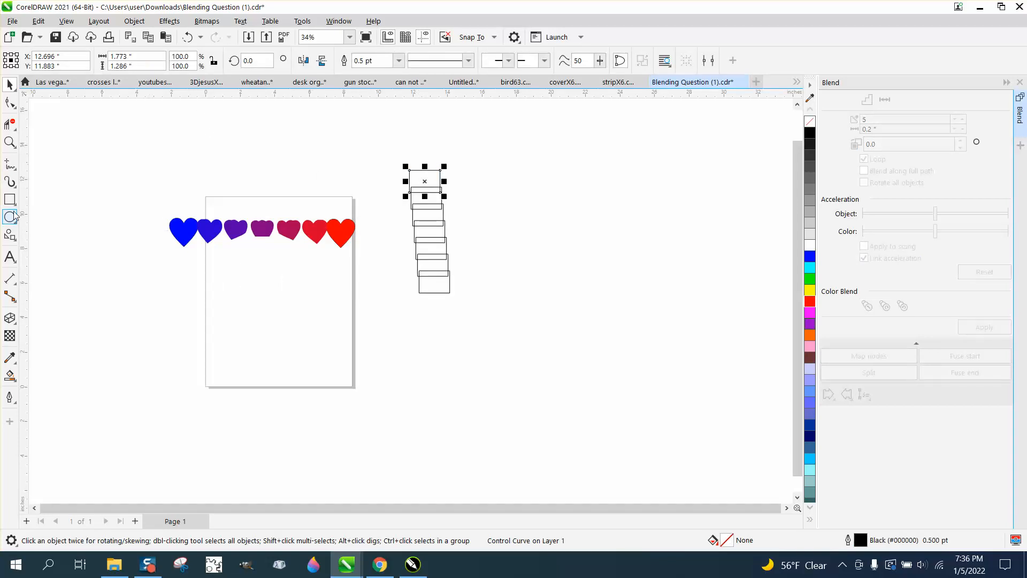
Step: Draw a circle below the rectangles, copy it to the right, and select both circles
{"action": "left_click_drag", "start_coordinate": [407, 334], "coordinate": [459, 389]}
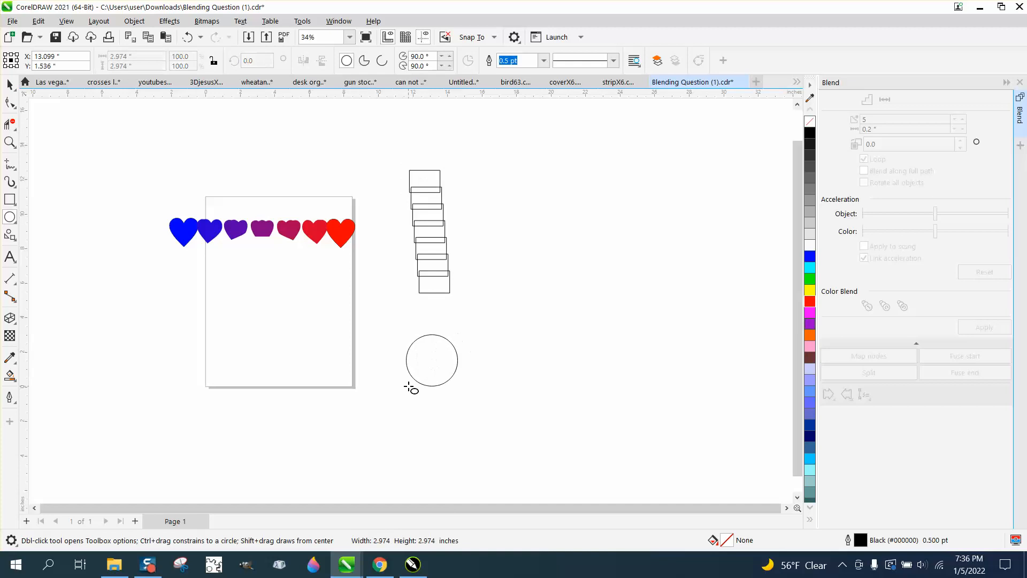
{"action": "left_click", "coordinate": [432, 359]}
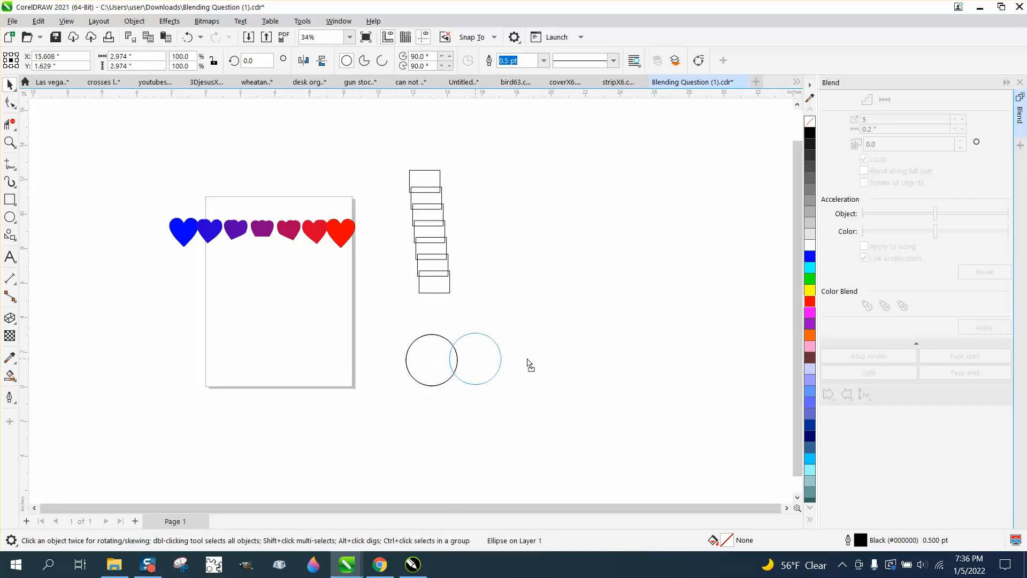
{"action": "left_click_drag", "start_coordinate": [479, 359], "coordinate": [667, 359]}
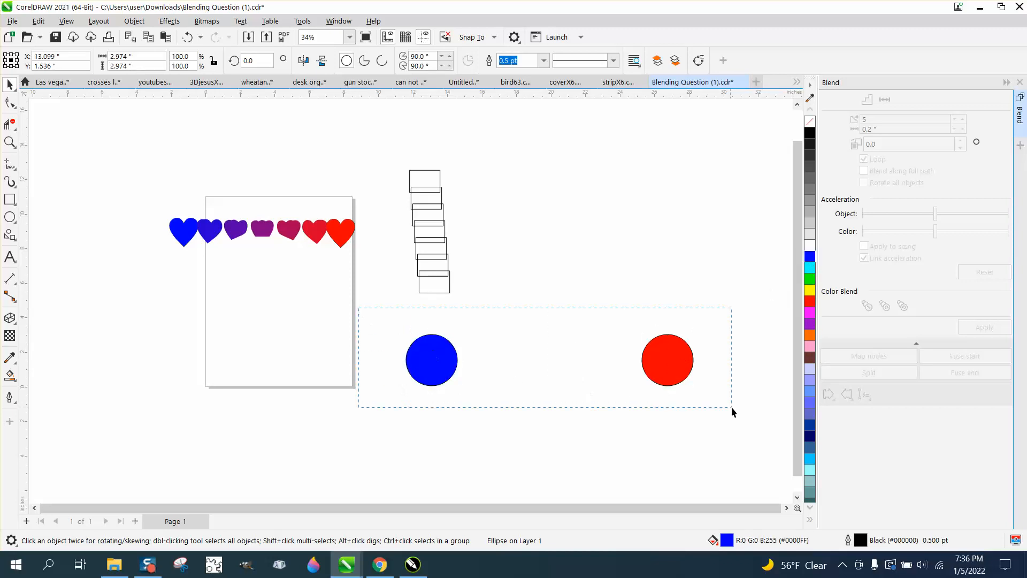
{"action": "left_click", "coordinate": [985, 327]}
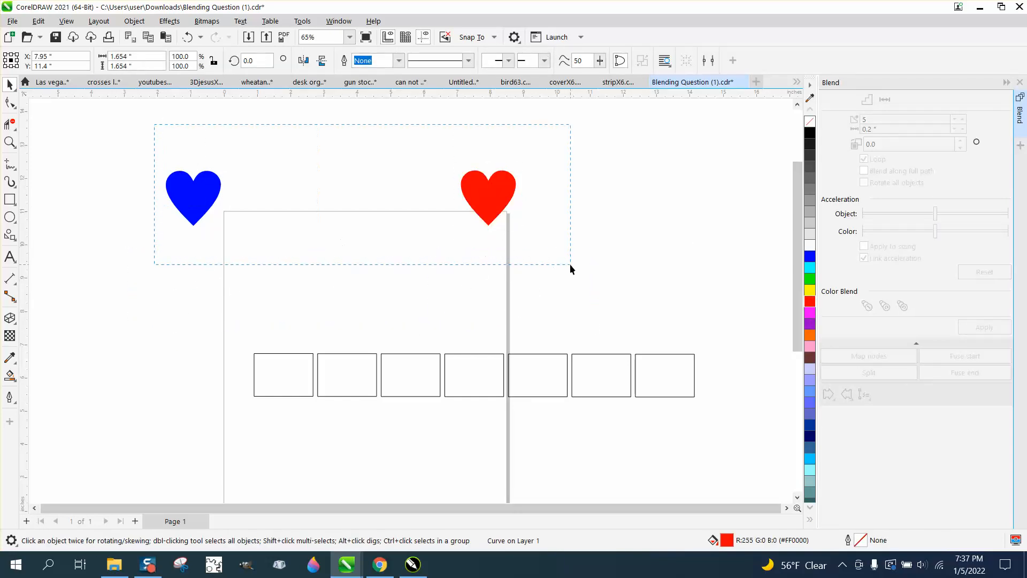
Step: Select the blue heart and the red heart together, unblended
{"action": "left_click", "coordinate": [984, 327]}
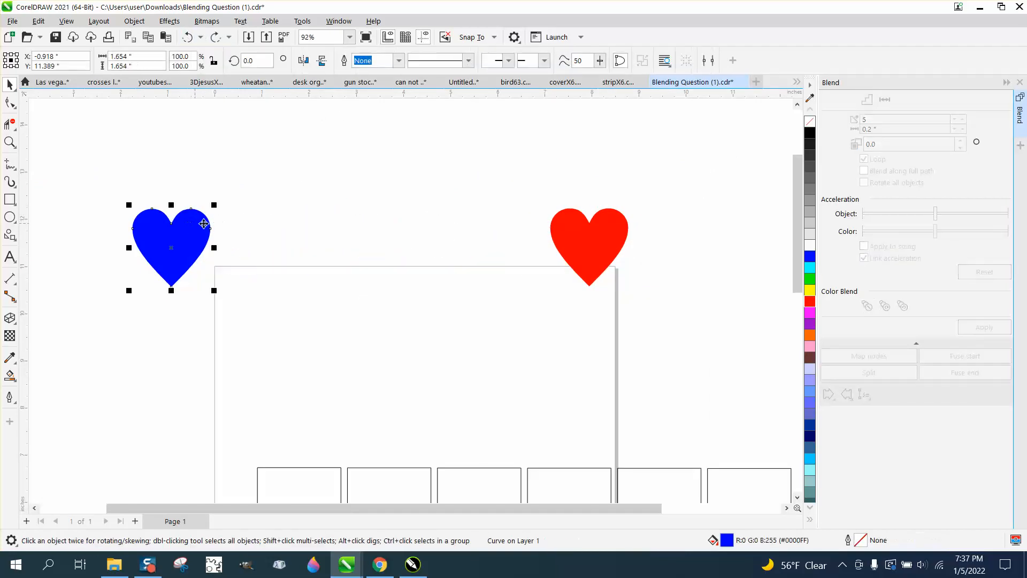
{"action": "left_click", "coordinate": [588, 246]}
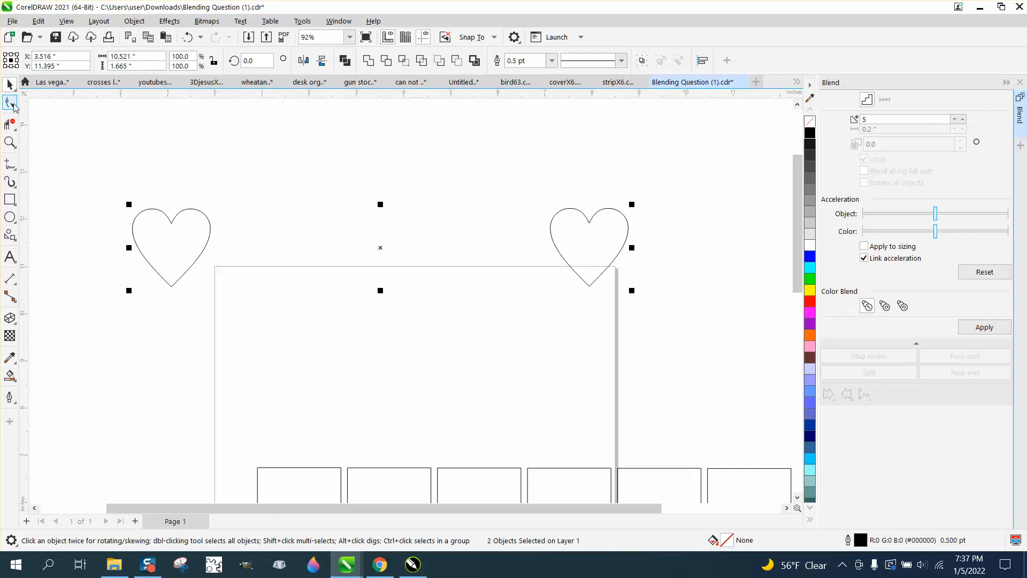
Step: Edit the hearts' nodes with the Shape tool, selecting a node on the right heart
{"action": "left_click", "coordinate": [9, 102]}
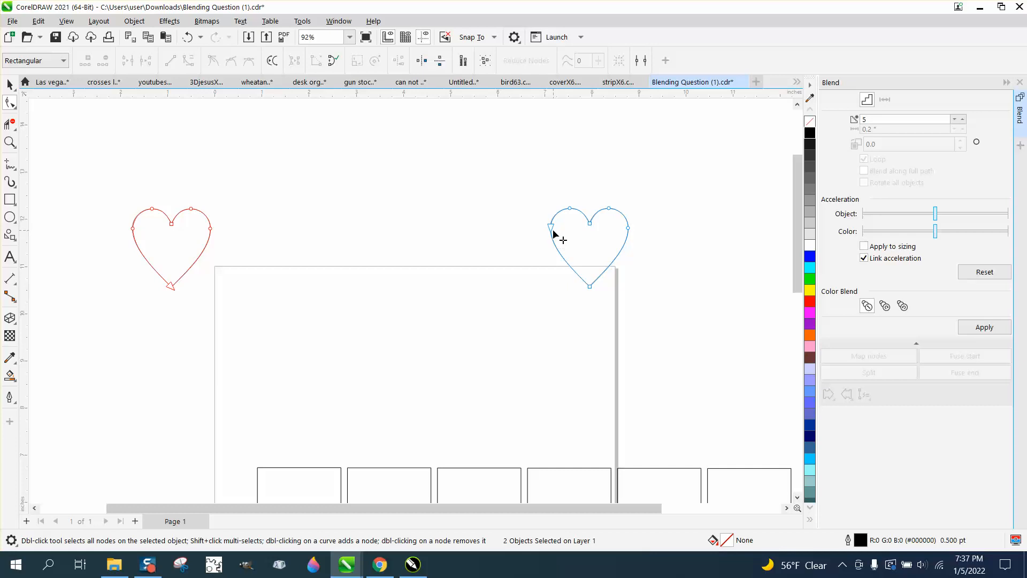
{"action": "left_click", "coordinate": [9, 83]}
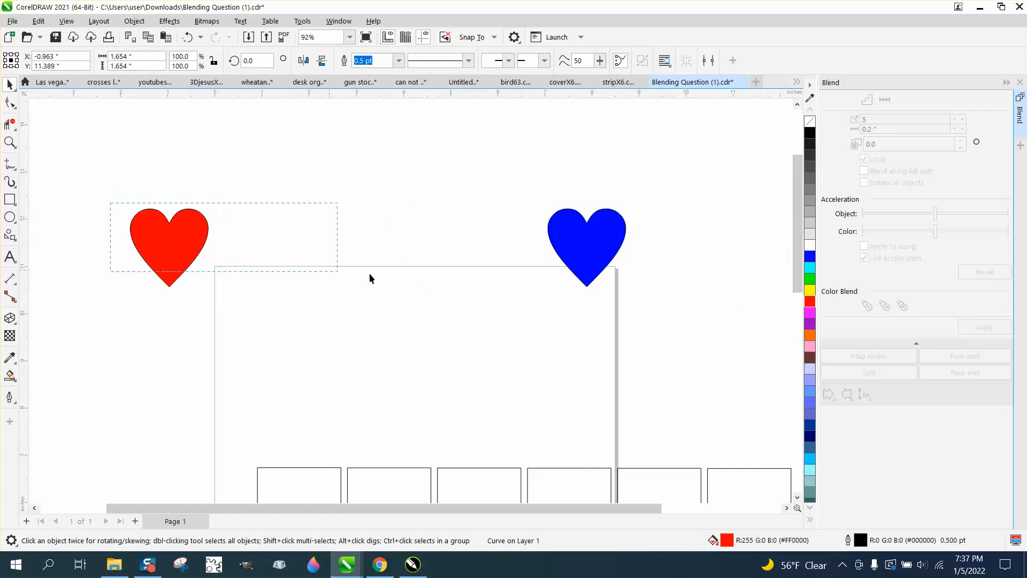
Step: Select both hearts and blend the red heart into the blue heart
{"action": "left_click", "coordinate": [985, 327]}
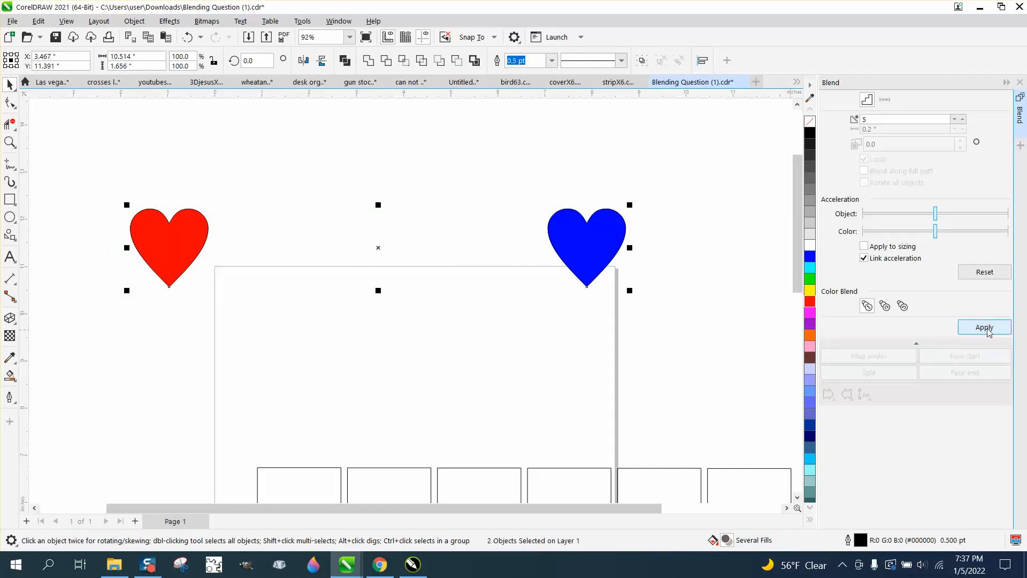
{"action": "left_click", "coordinate": [985, 327]}
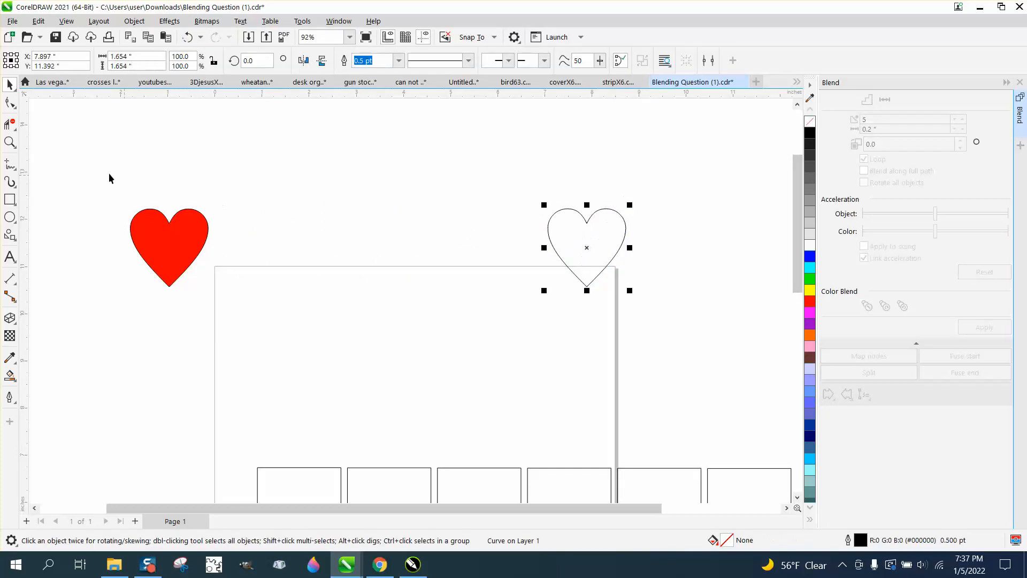
Step: Shift-select the red and outline hearts and blend them into a row of outline hearts
{"action": "left_click", "coordinate": [169, 246]}
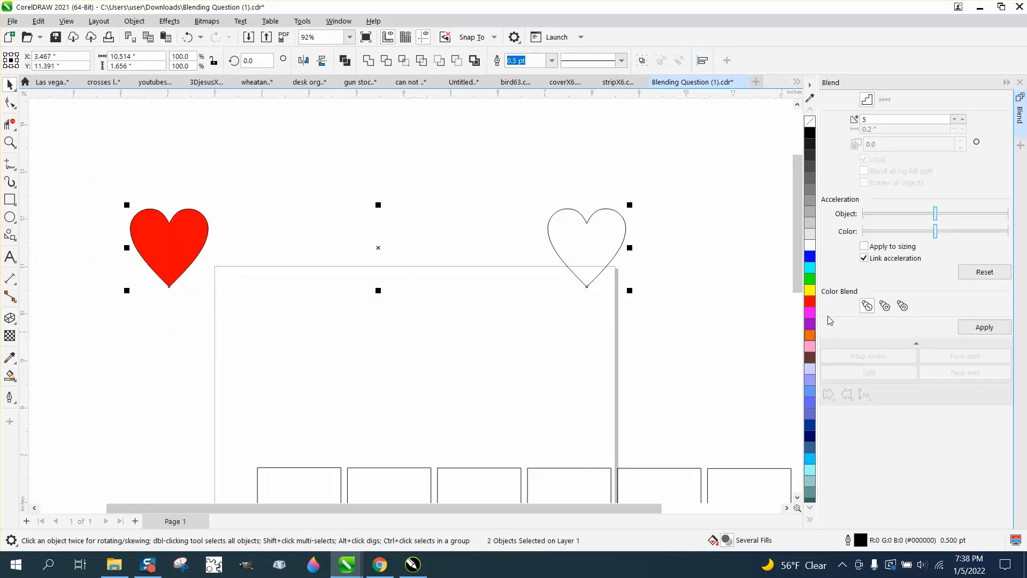
{"action": "mouse_move", "coordinate": [921, 315]}
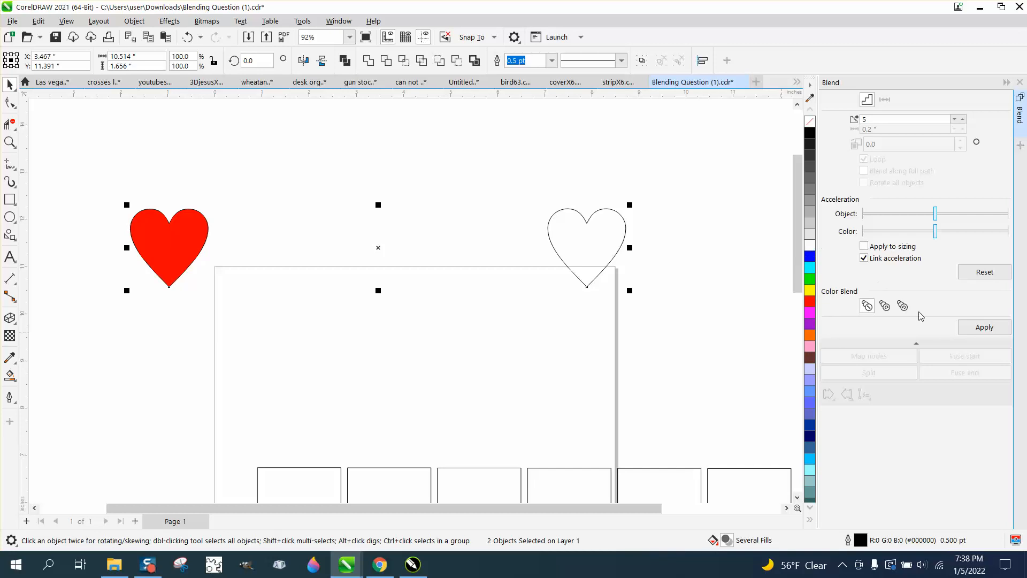
{"action": "left_click", "coordinate": [985, 327]}
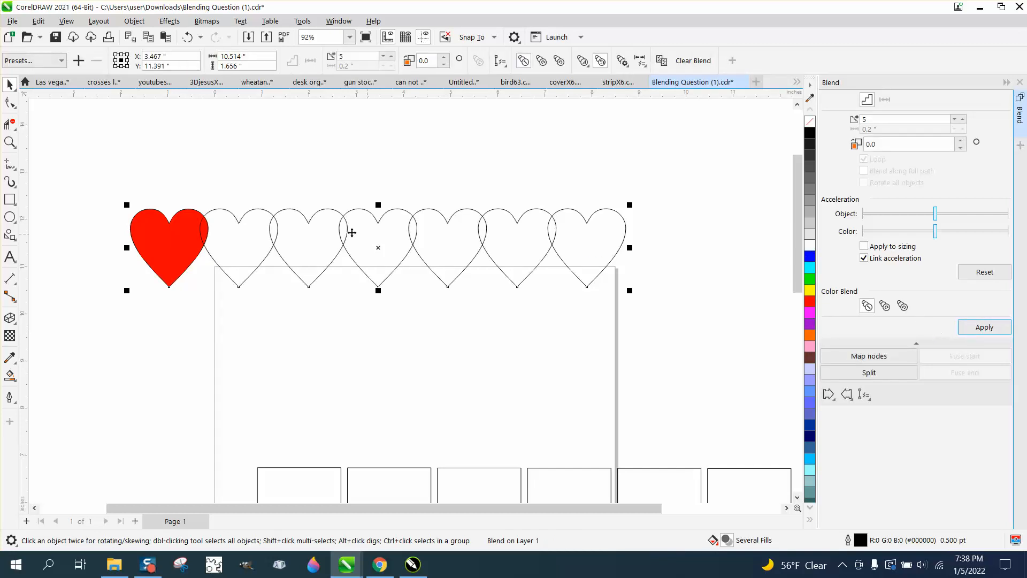